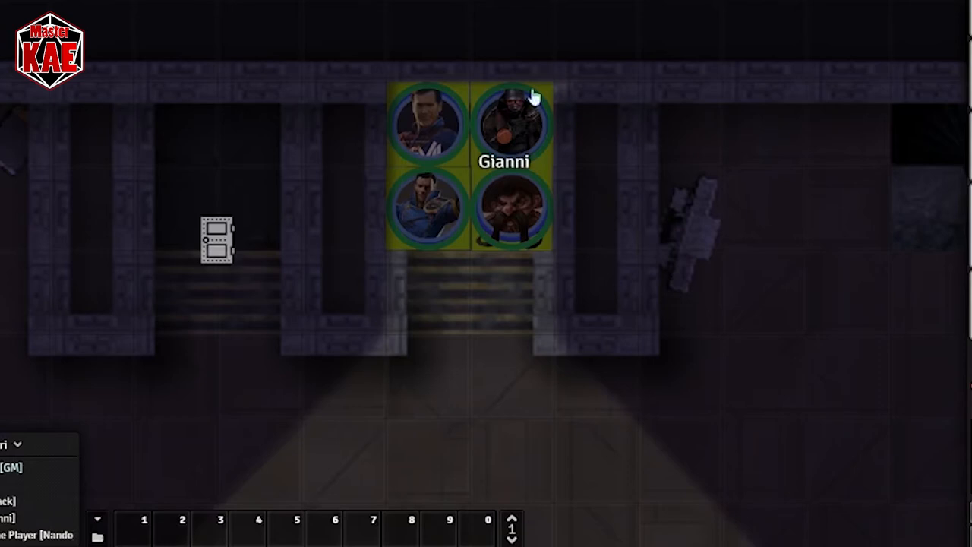
Move one party token down the stairs and a second to the stairs' foot
{"action": "left_click_drag", "start_coordinate": [428, 210], "coordinate": [443, 410]}
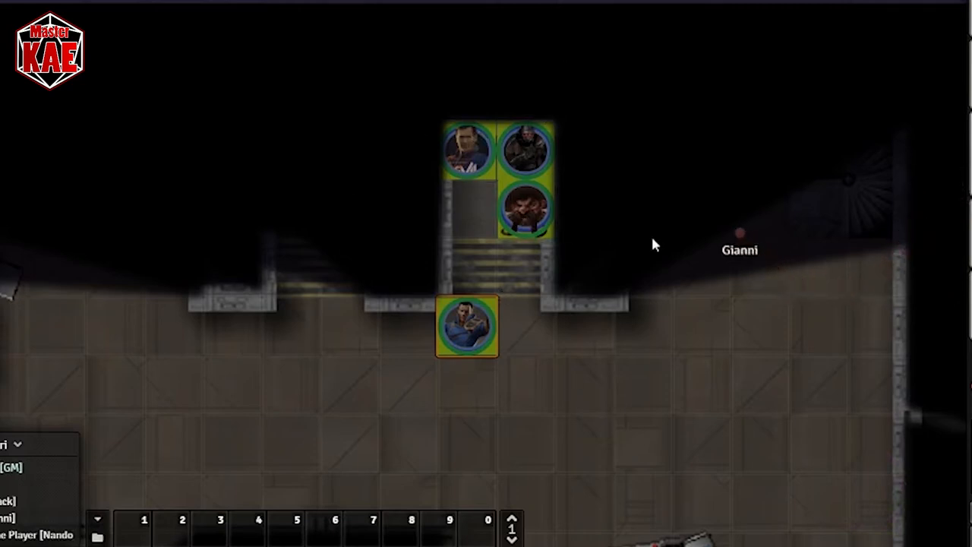
{"action": "mouse_move", "coordinate": [539, 220]}
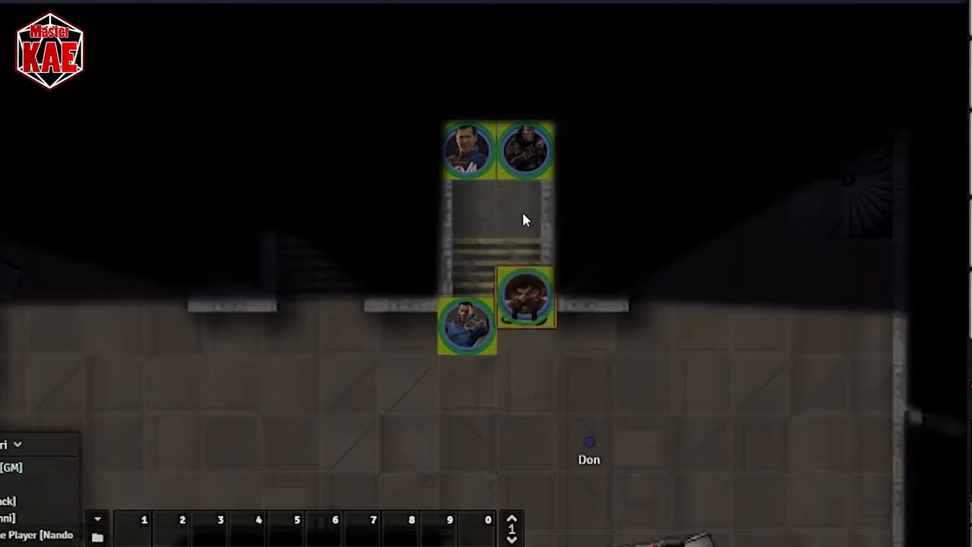
{"action": "left_click_drag", "start_coordinate": [526, 296], "coordinate": [525, 326]}
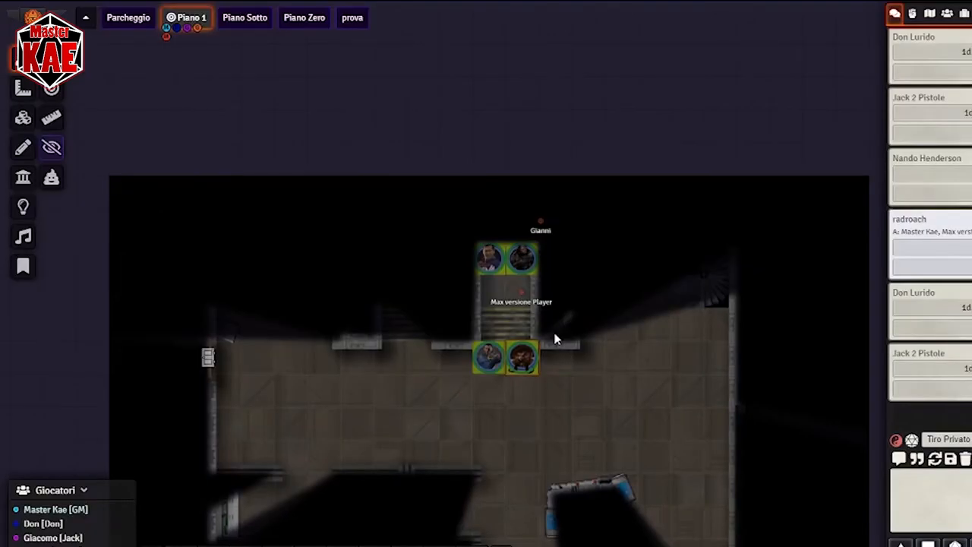
{"action": "mouse_move", "coordinate": [144, 114]}
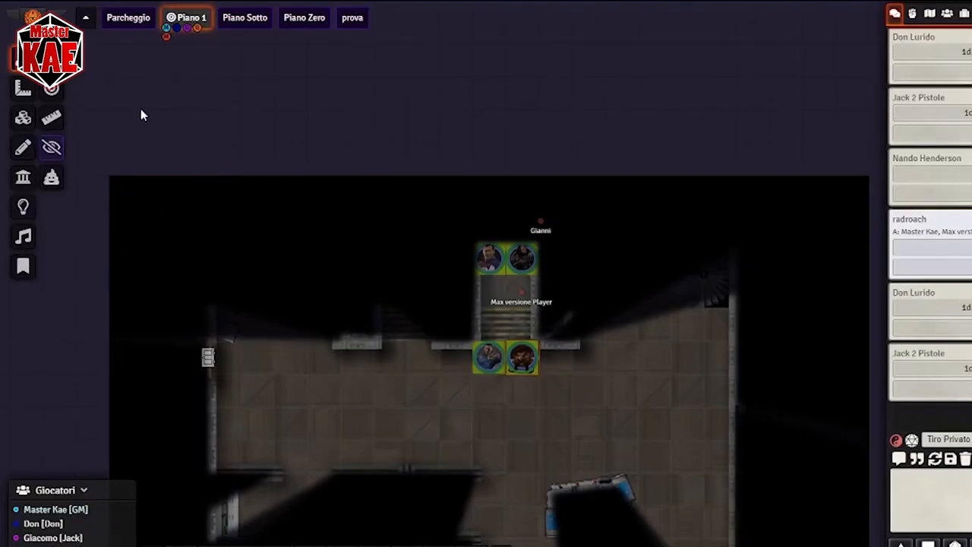
{"action": "left_click", "coordinate": [21, 86]}
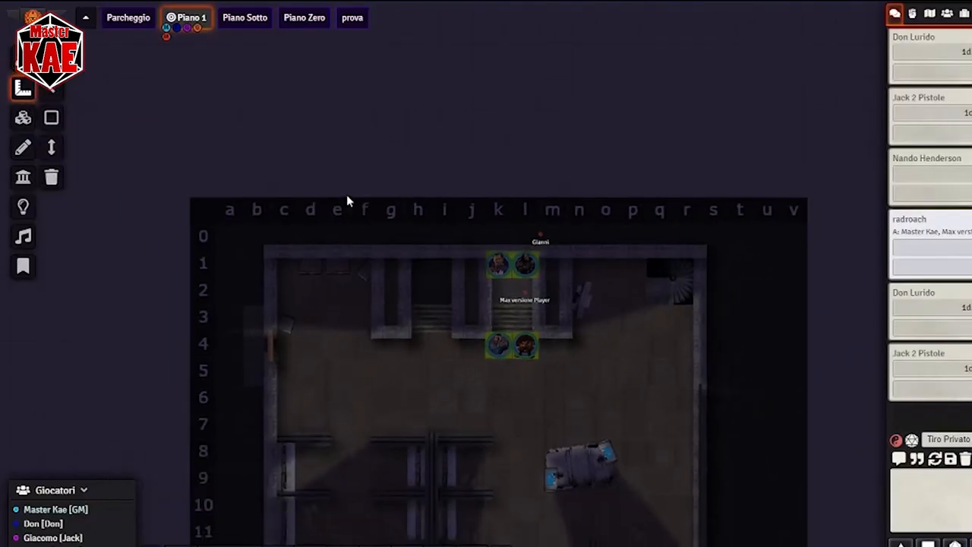
{"action": "scroll", "scroll_direction": "down", "scroll_amount": 3}
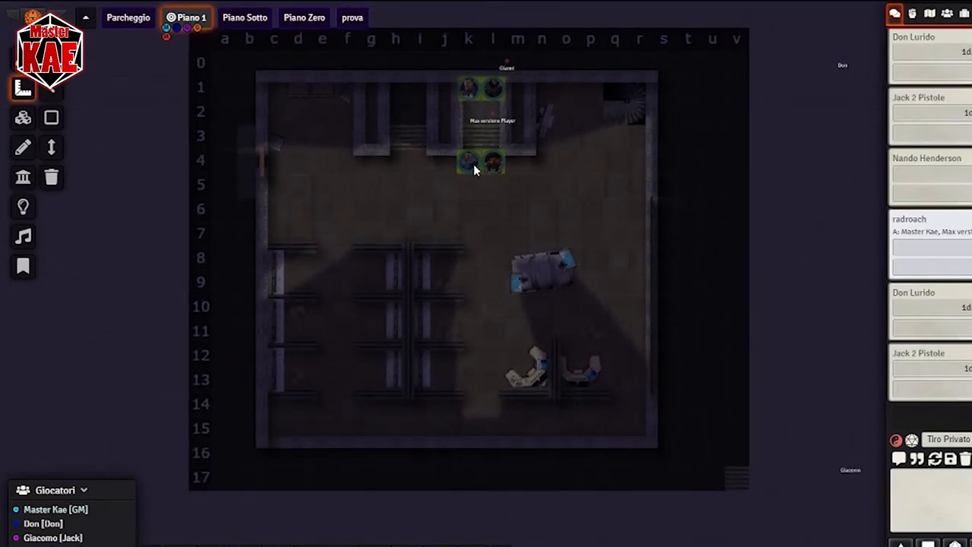
{"action": "left_click", "coordinate": [52, 147]}
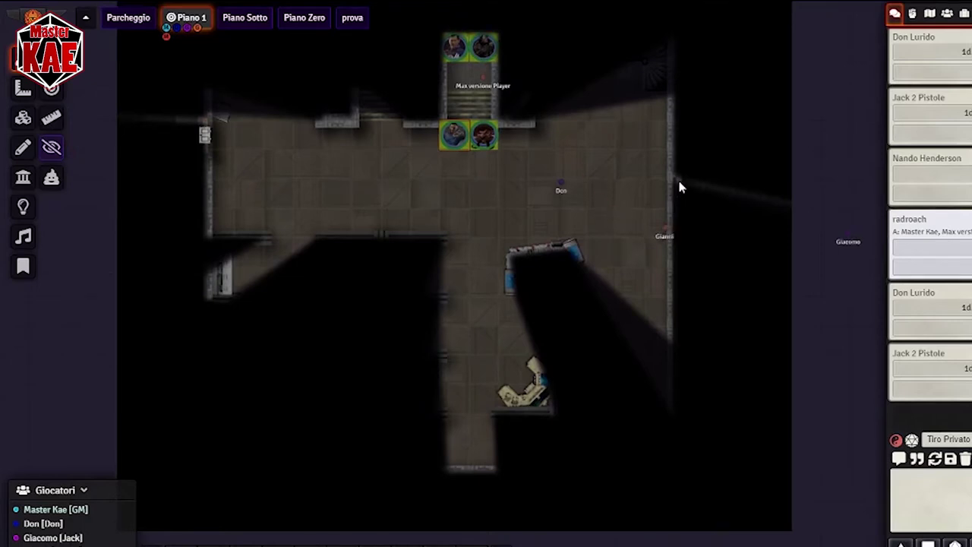
Walk a token off the stairs a few squares into the room, then back up one square
{"action": "left_click_drag", "start_coordinate": [483, 134], "coordinate": [483, 164]}
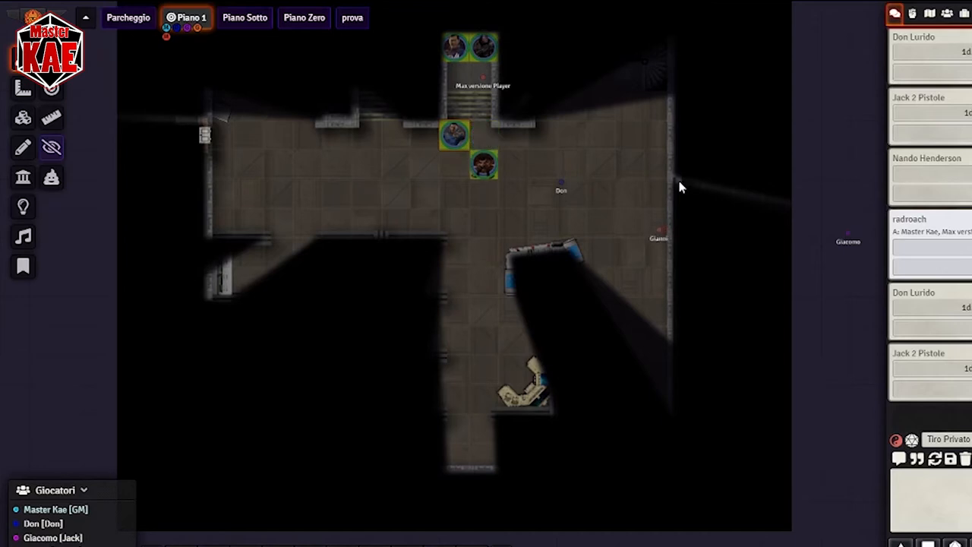
{"action": "mouse_move", "coordinate": [729, 316]}
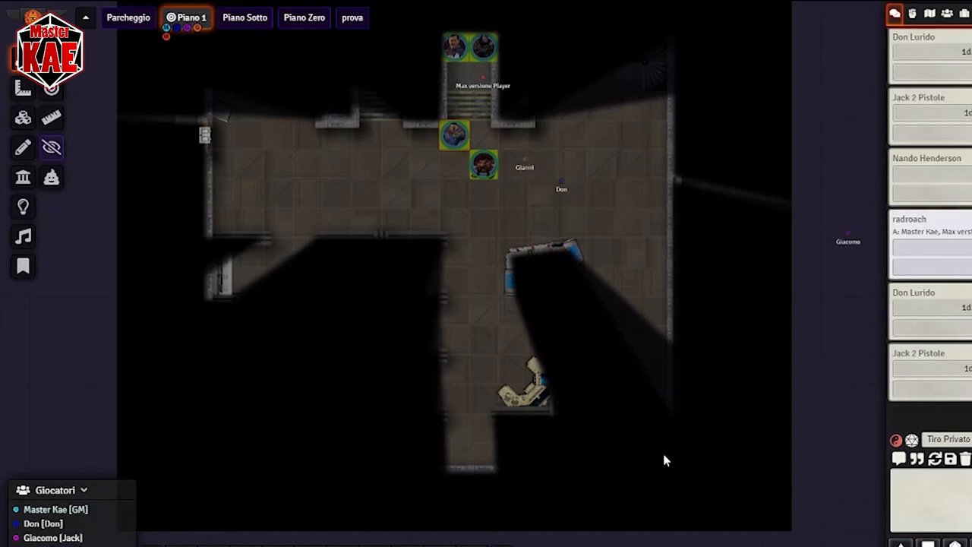
{"action": "left_click_drag", "start_coordinate": [483, 167], "coordinate": [483, 199]}
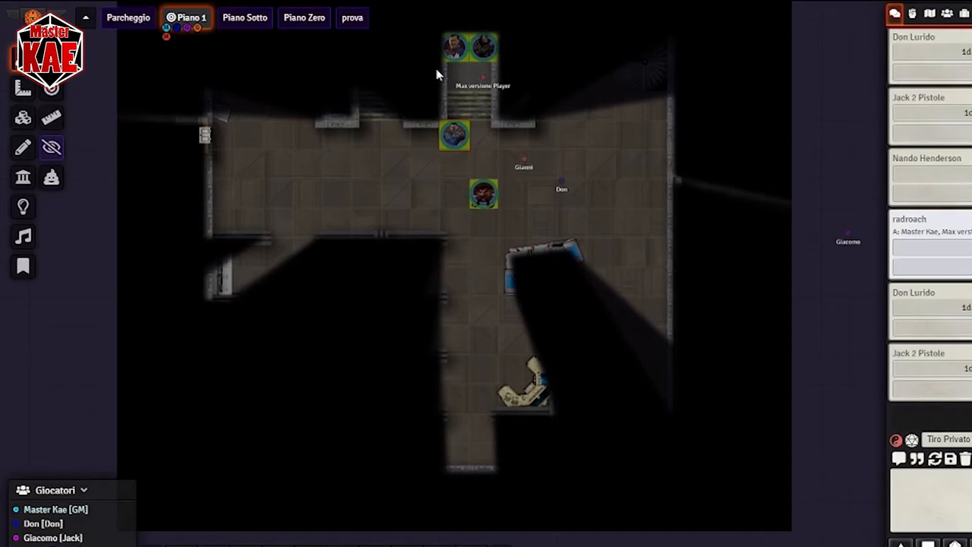
{"action": "left_click_drag", "start_coordinate": [483, 194], "coordinate": [483, 165]}
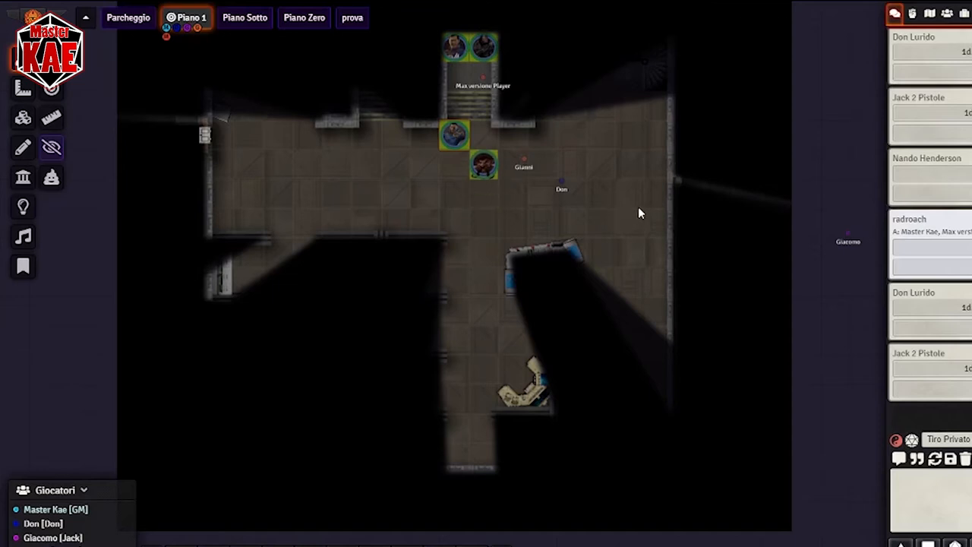
{"action": "left_click_drag", "start_coordinate": [484, 74], "coordinate": [610, 331]}
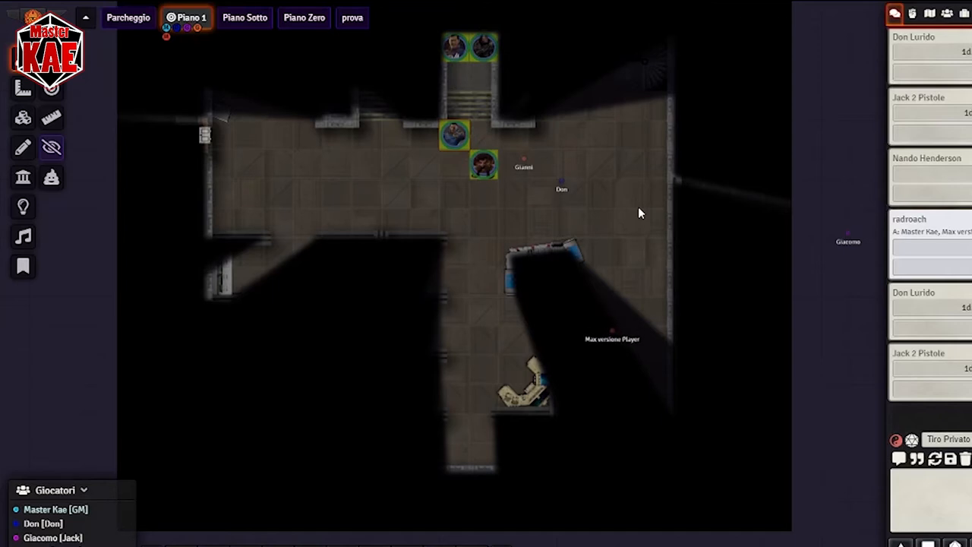
Shift a token east across the room and settle it beside the foot of the stairs
{"action": "left_click_drag", "start_coordinate": [483, 165], "coordinate": [571, 165]}
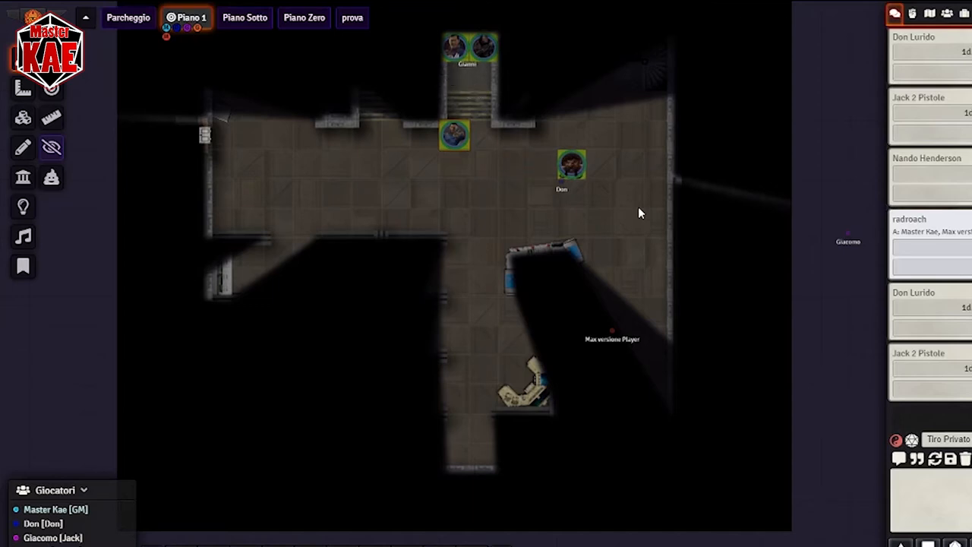
{"action": "left_click_drag", "start_coordinate": [572, 164], "coordinate": [425, 164]}
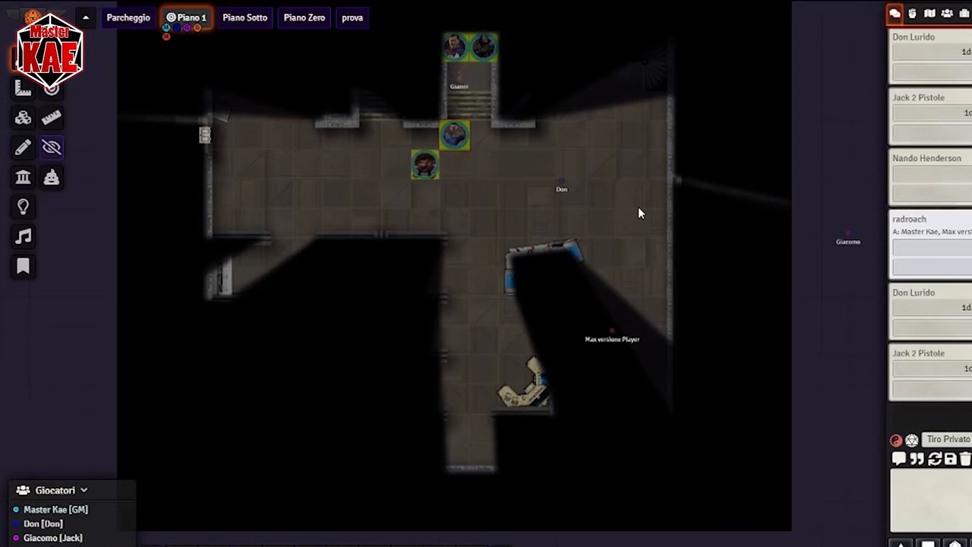
{"action": "left_click_drag", "start_coordinate": [425, 166], "coordinate": [571, 165]}
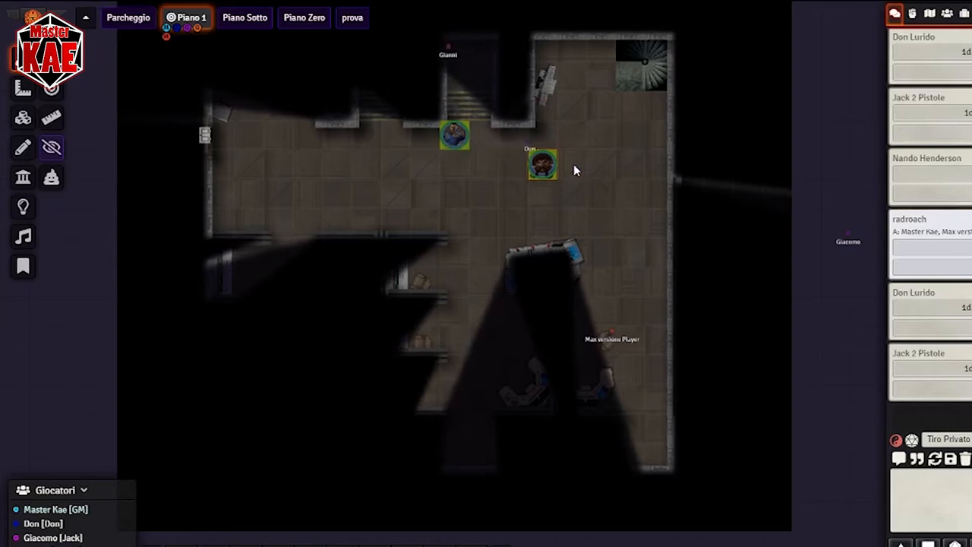
Move the western party token across the room up to the west wall
{"action": "left_click_drag", "start_coordinate": [454, 135], "coordinate": [541, 135]}
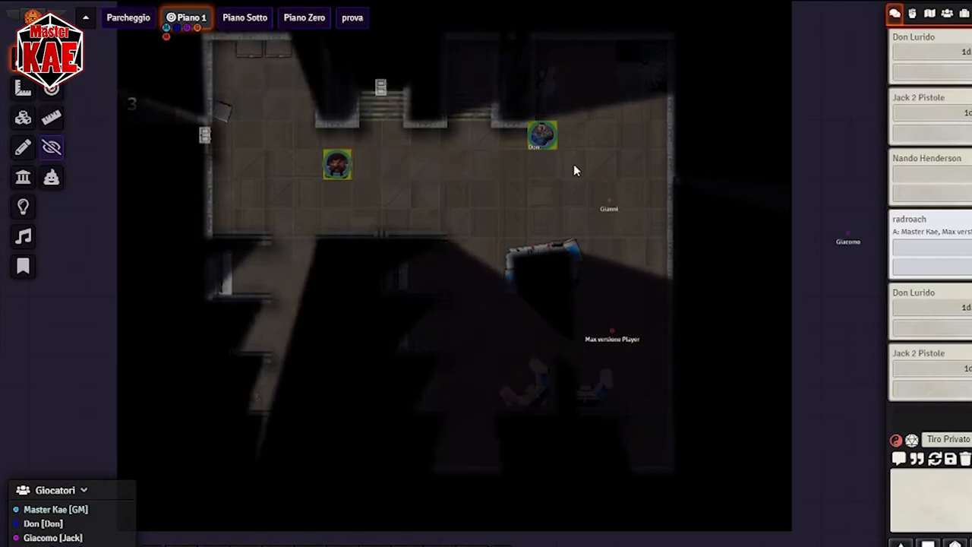
{"action": "left_click_drag", "start_coordinate": [338, 164], "coordinate": [278, 164]}
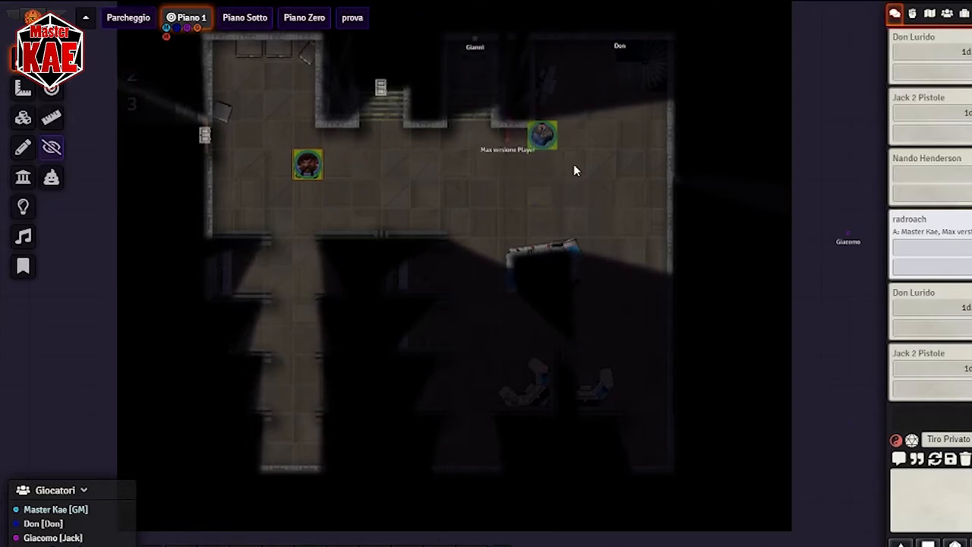
{"action": "left_click_drag", "start_coordinate": [307, 164], "coordinate": [249, 164]}
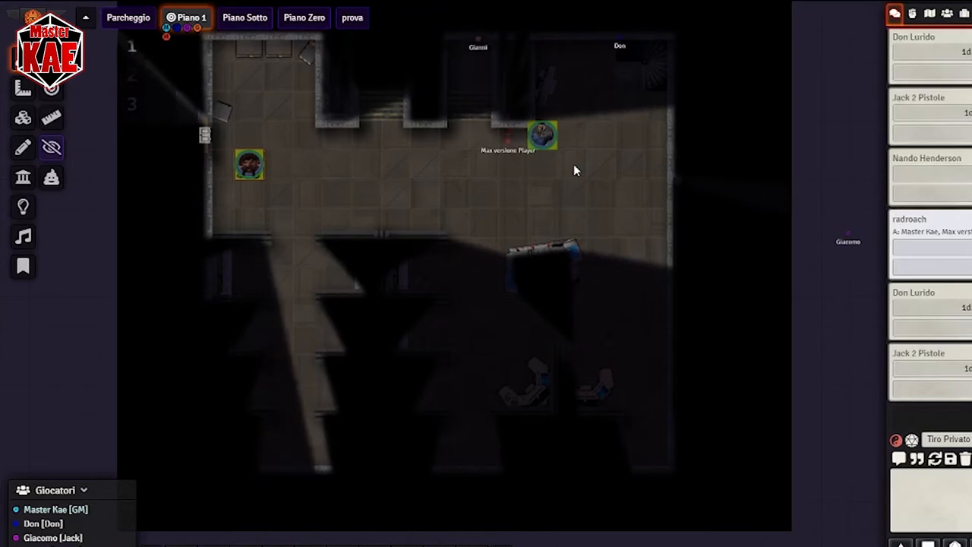
{"action": "left_click_drag", "start_coordinate": [249, 164], "coordinate": [338, 164]}
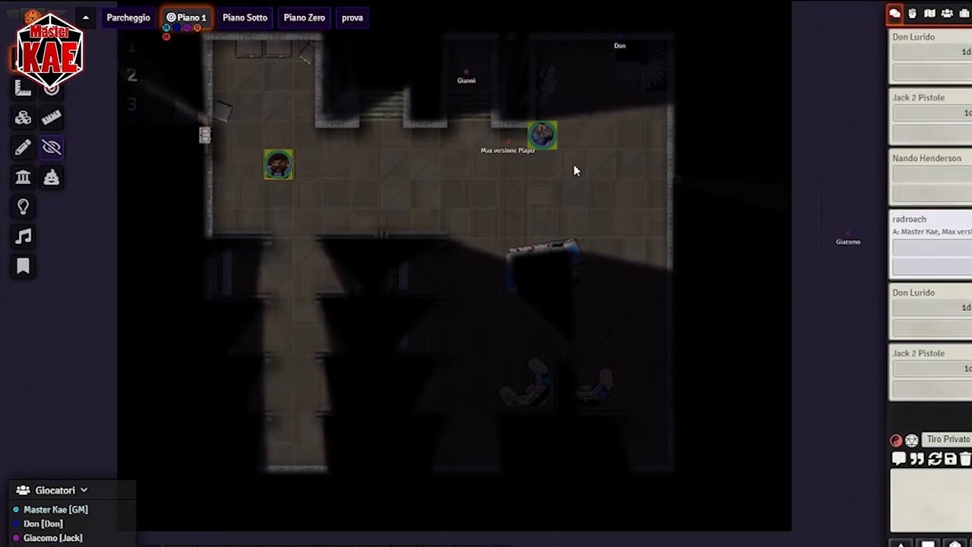
Slide the western token up into the top-left corner while another token moves deeper in
{"action": "left_click_drag", "start_coordinate": [277, 164], "coordinate": [258, 107]}
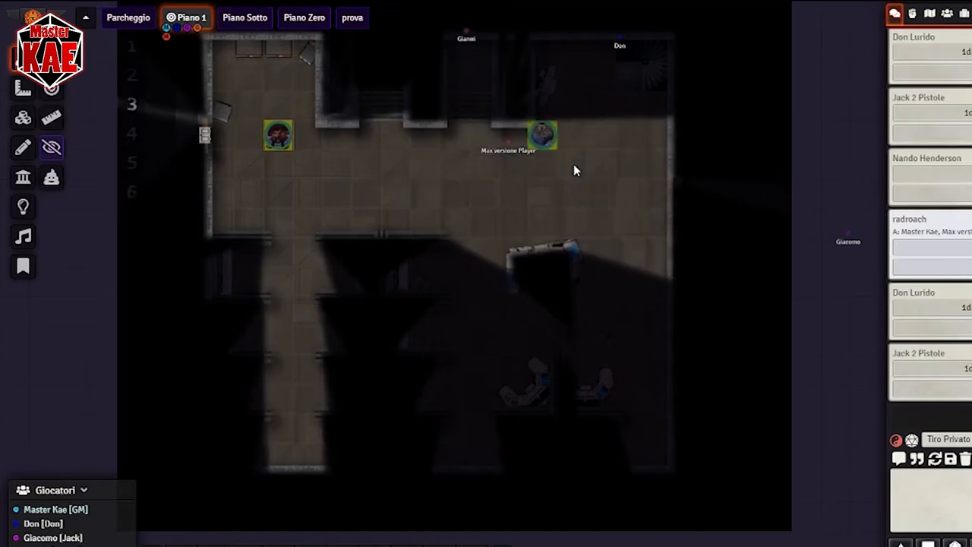
{"action": "left_click_drag", "start_coordinate": [276, 136], "coordinate": [249, 85]}
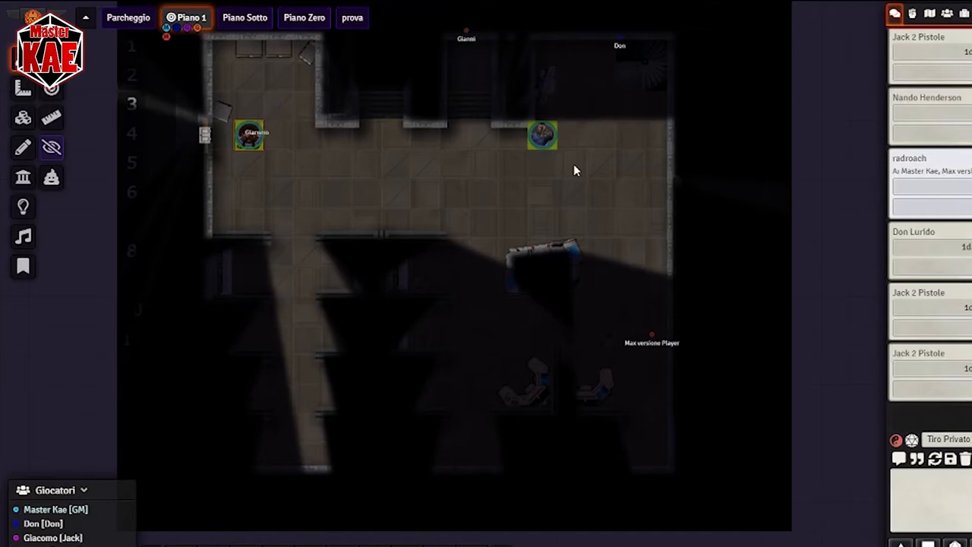
{"action": "left_click_drag", "start_coordinate": [249, 135], "coordinate": [278, 105]}
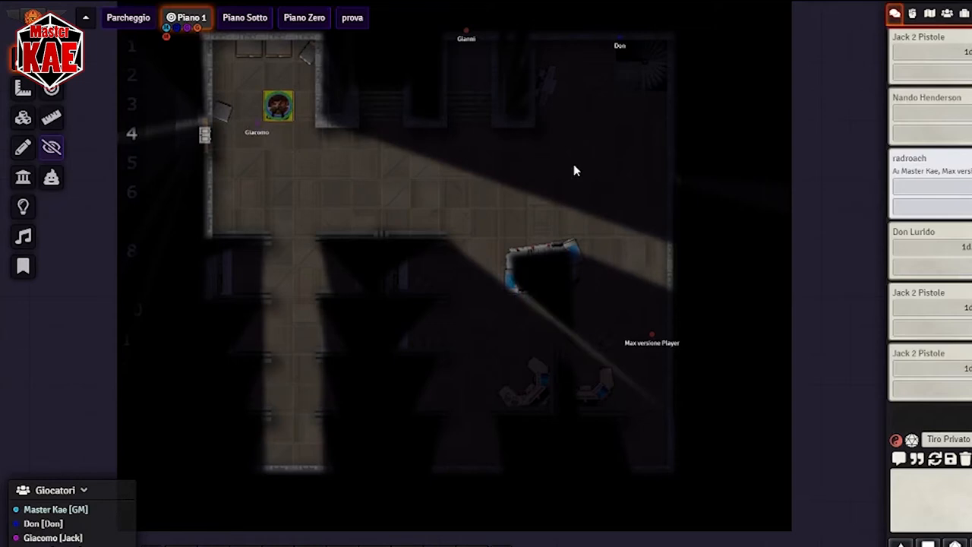
{"action": "left_click_drag", "start_coordinate": [466, 38], "coordinate": [523, 143]}
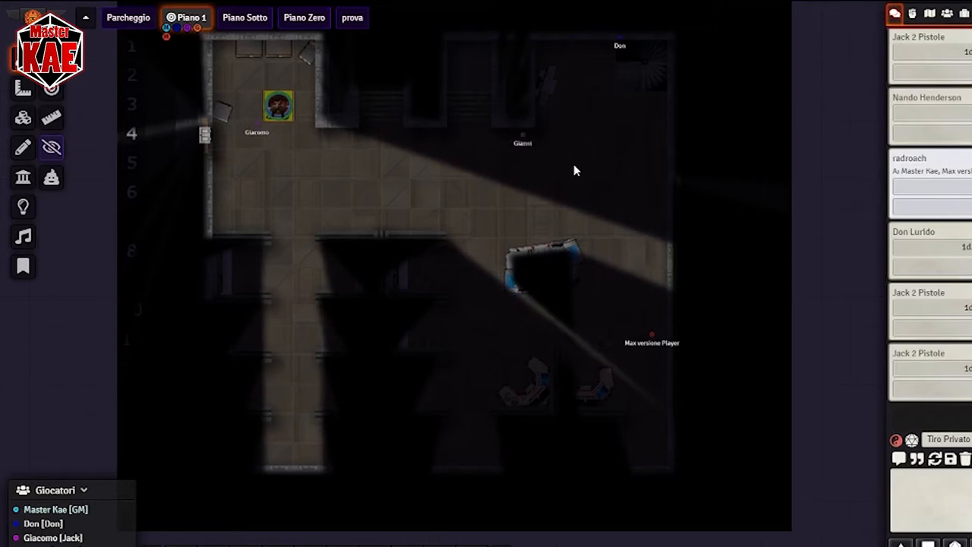
{"action": "left_click_drag", "start_coordinate": [522, 143], "coordinate": [562, 58]}
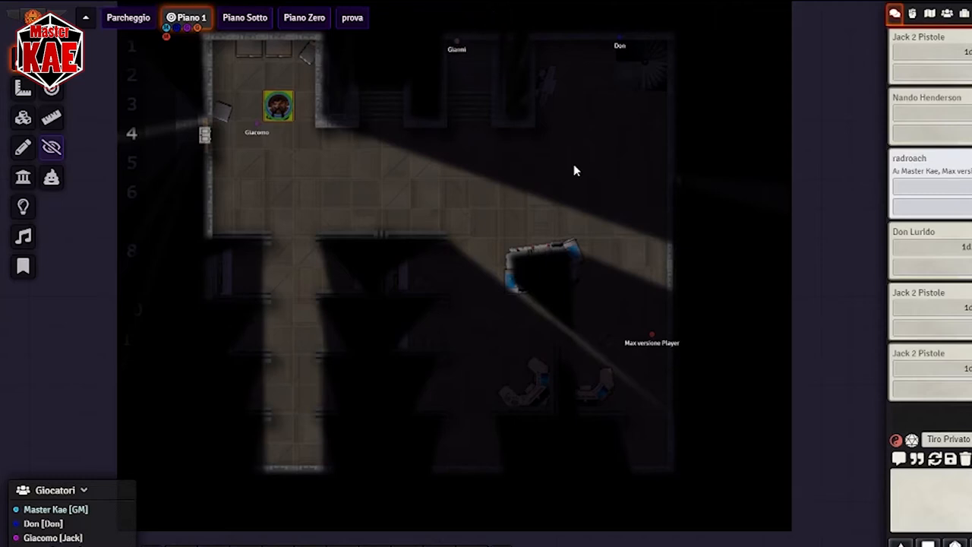
Deselect to reveal the whole floor and nudge the western token around the corner
{"action": "left_click", "coordinate": [23, 87]}
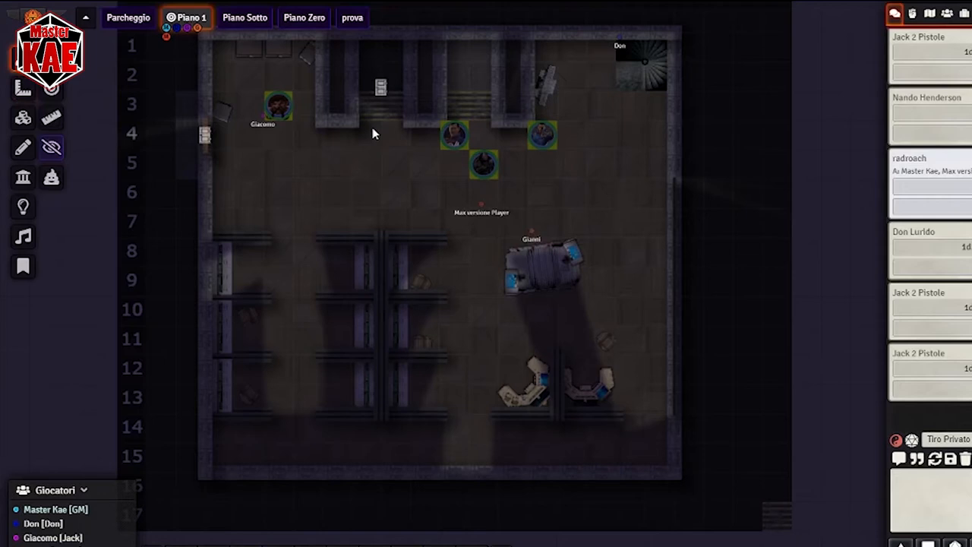
{"action": "mouse_move", "coordinate": [258, 201]}
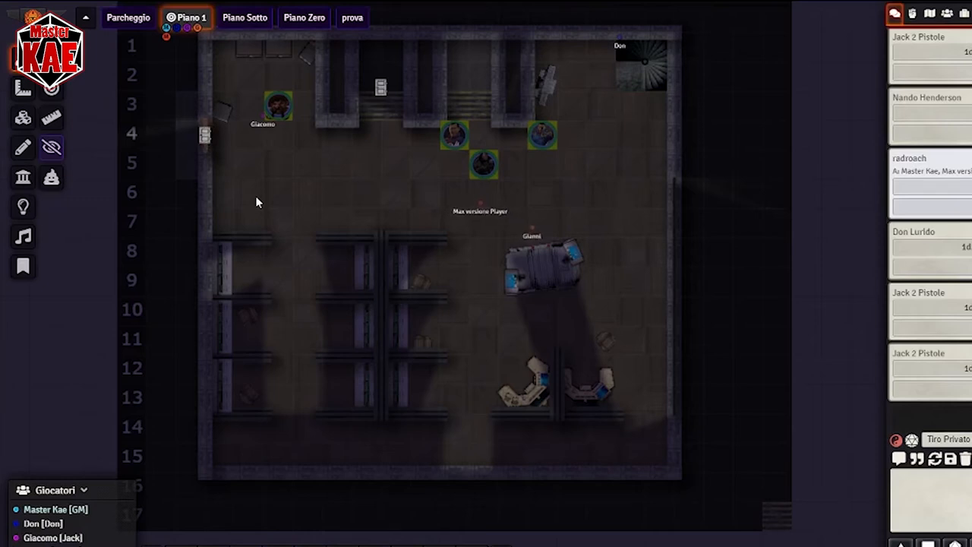
{"action": "left_click_drag", "start_coordinate": [277, 105], "coordinate": [276, 76]}
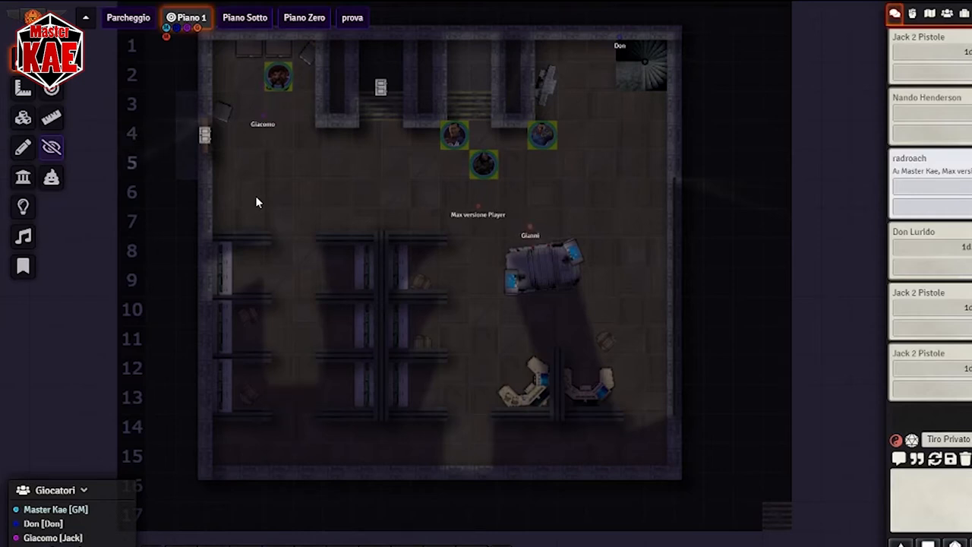
{"action": "left_click_drag", "start_coordinate": [277, 76], "coordinate": [277, 164]}
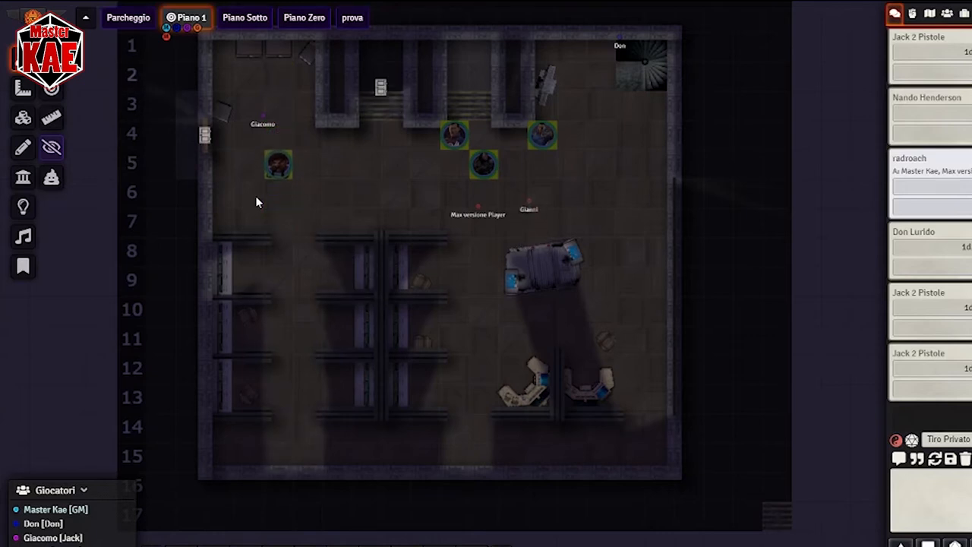
{"action": "left_click_drag", "start_coordinate": [276, 164], "coordinate": [276, 104]}
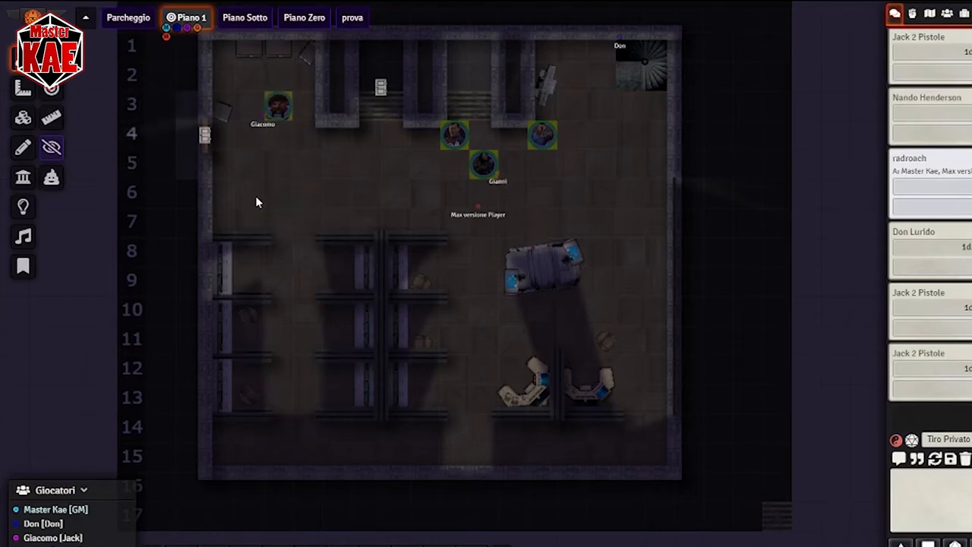
Send a token south past the shelves to stand beside the car, returning the western token near the corner
{"action": "left_click_drag", "start_coordinate": [278, 105], "coordinate": [278, 307]}
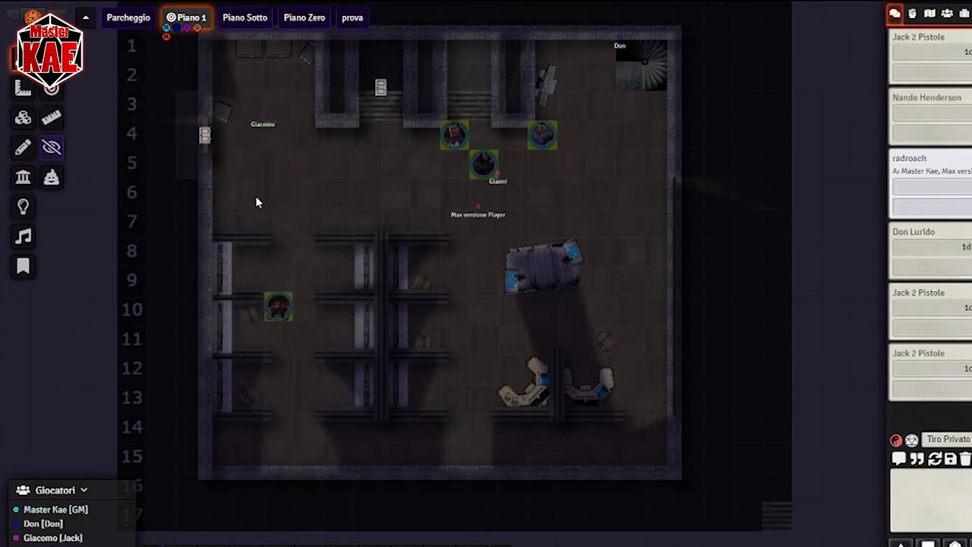
{"action": "left_click_drag", "start_coordinate": [276, 306], "coordinate": [277, 428]}
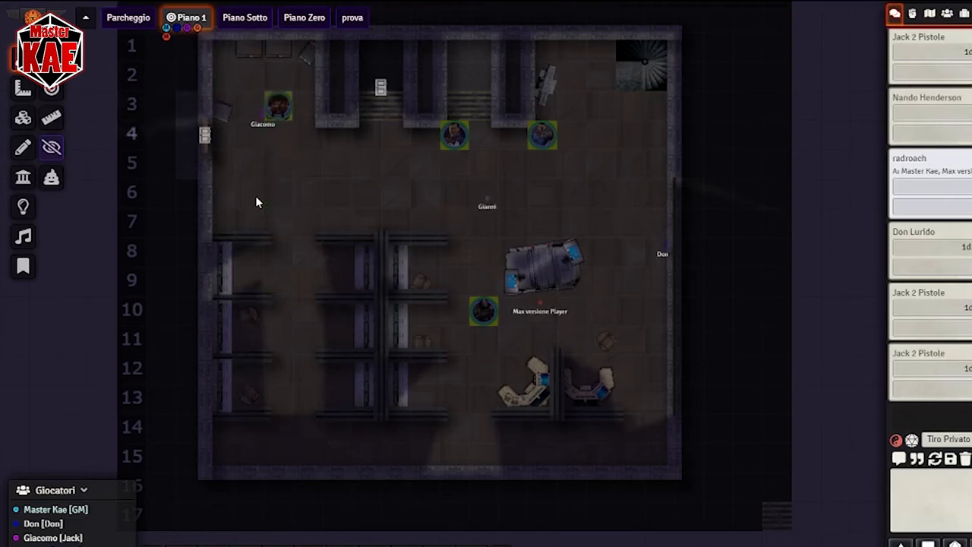
{"action": "left_click_drag", "start_coordinate": [276, 105], "coordinate": [276, 150]}
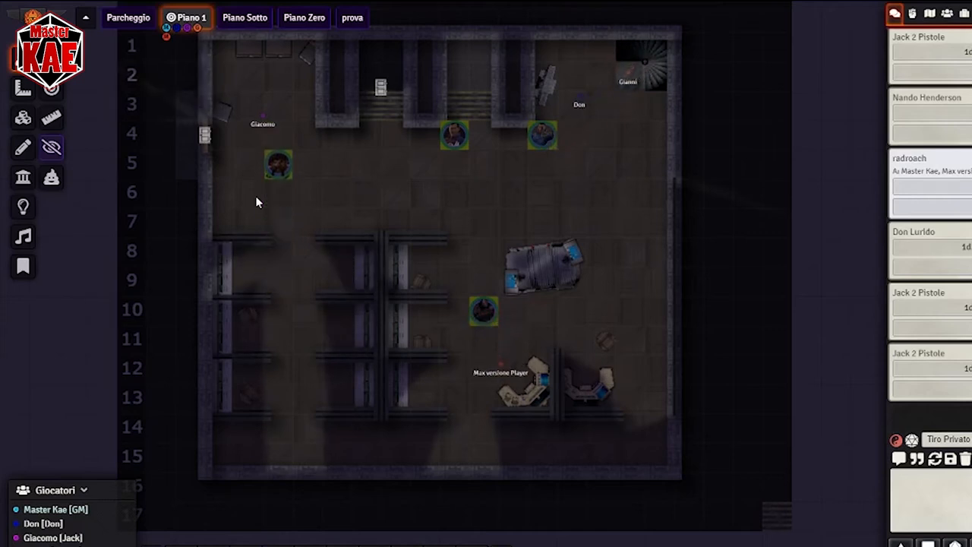
{"action": "left_click_drag", "start_coordinate": [278, 164], "coordinate": [278, 104]}
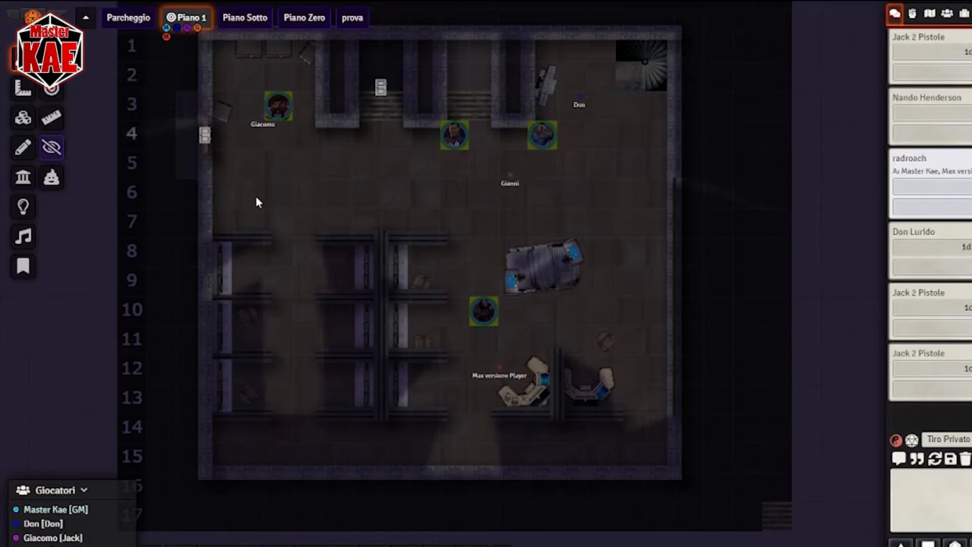
Move the western token up one square into the top-left corner
{"action": "left_click_drag", "start_coordinate": [277, 105], "coordinate": [276, 76]}
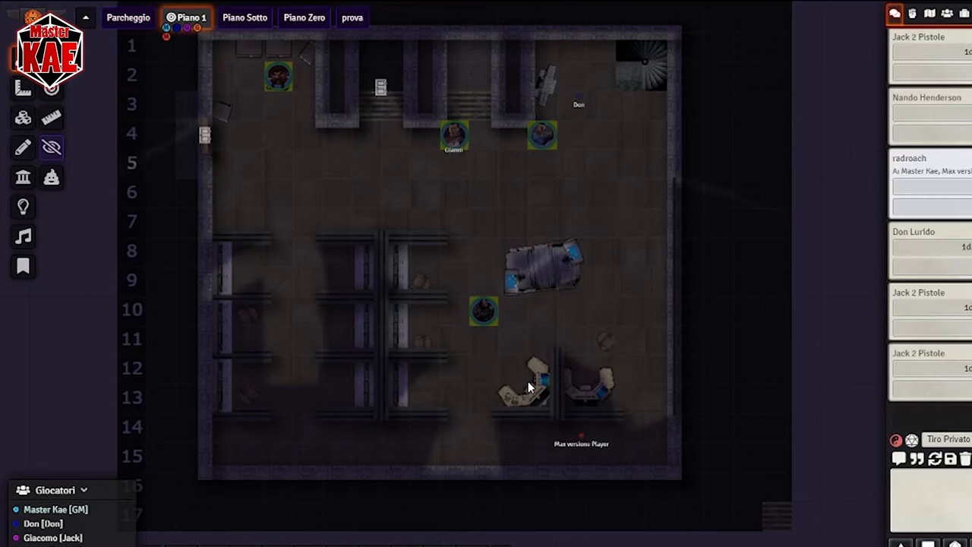
Move the northern tokens south into the shelving aisles and one beside the machinery
{"action": "left_click_drag", "start_coordinate": [455, 135], "coordinate": [426, 152]}
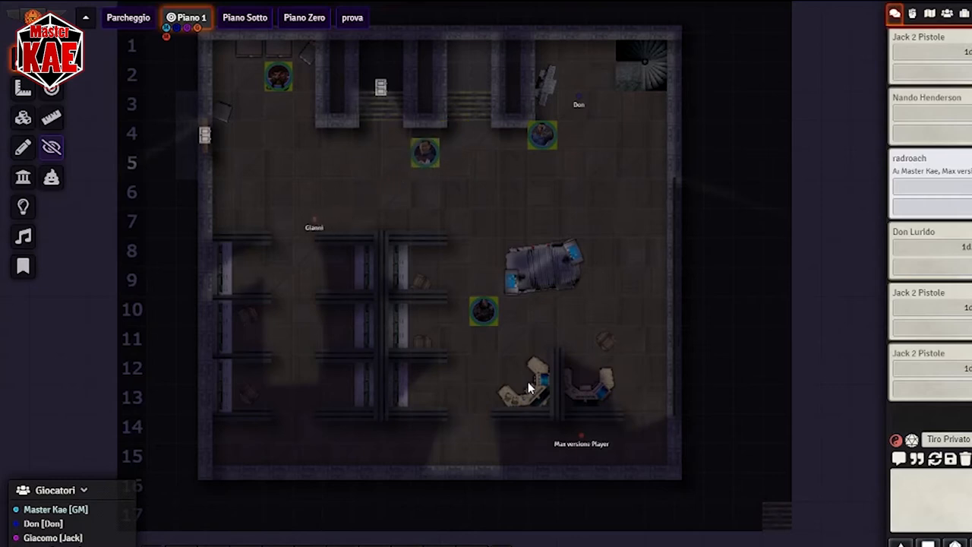
{"action": "left_click_drag", "start_coordinate": [425, 152], "coordinate": [307, 220]}
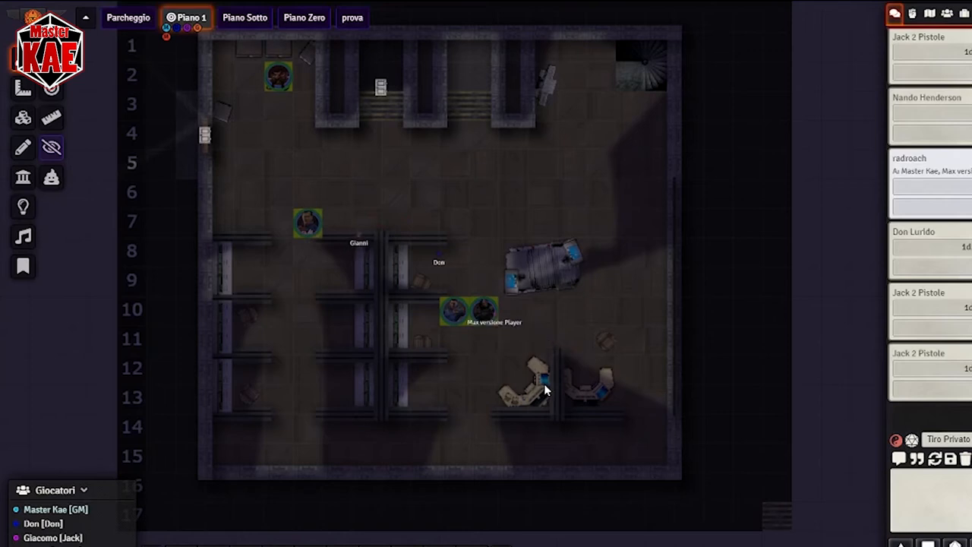
{"action": "left_click_drag", "start_coordinate": [455, 311], "coordinate": [516, 372]}
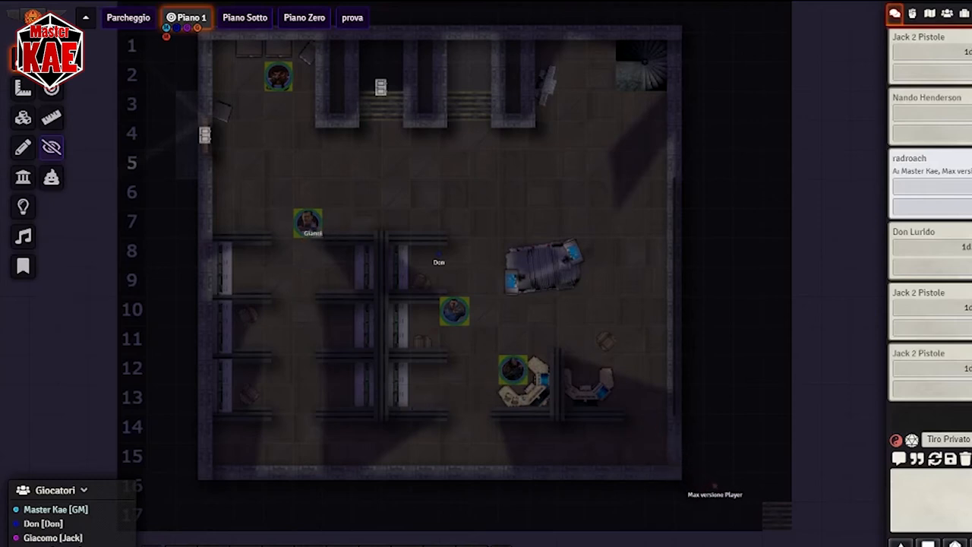
Walk a token down along the west cubicles to the room's southwest corner
{"action": "left_click_drag", "start_coordinate": [308, 221], "coordinate": [308, 284]}
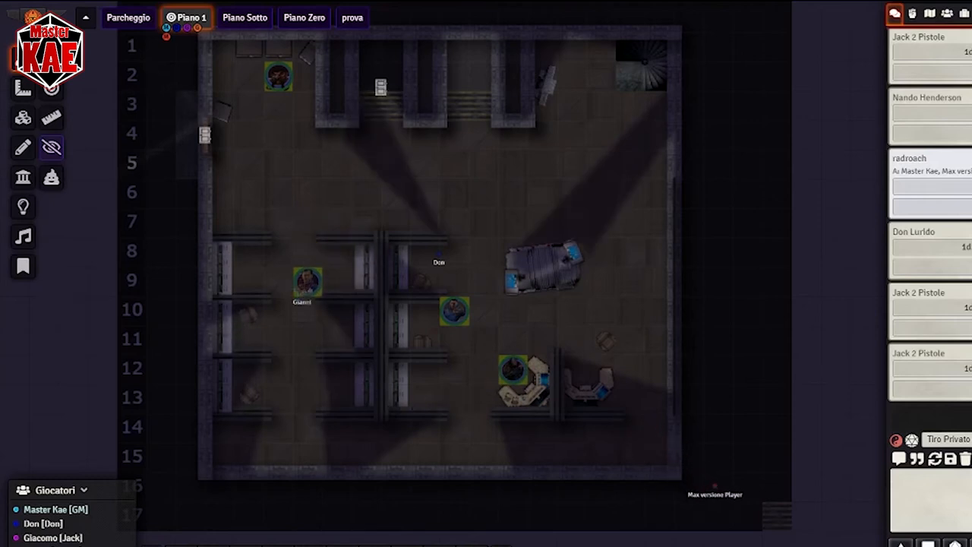
{"action": "left_click_drag", "start_coordinate": [307, 286], "coordinate": [306, 312]}
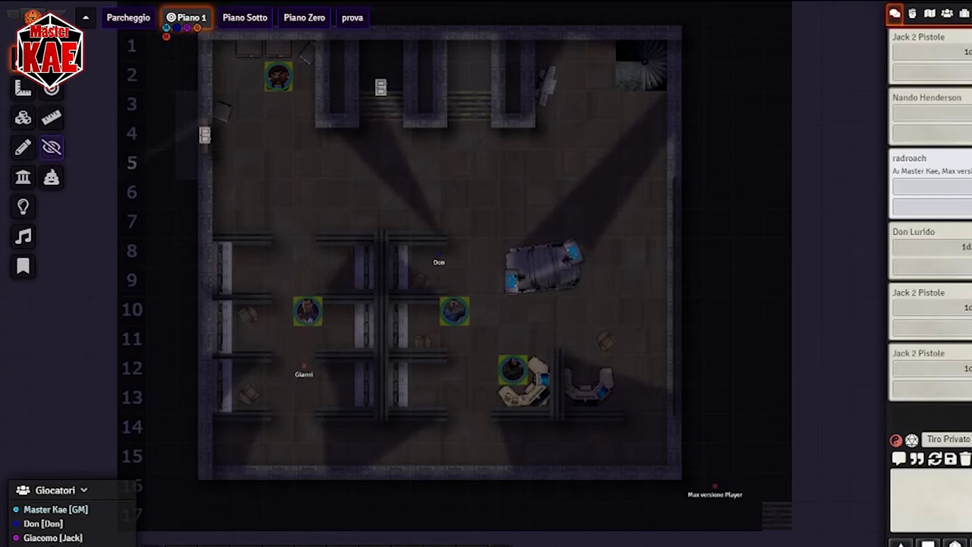
{"action": "left_click_drag", "start_coordinate": [307, 311], "coordinate": [307, 398]}
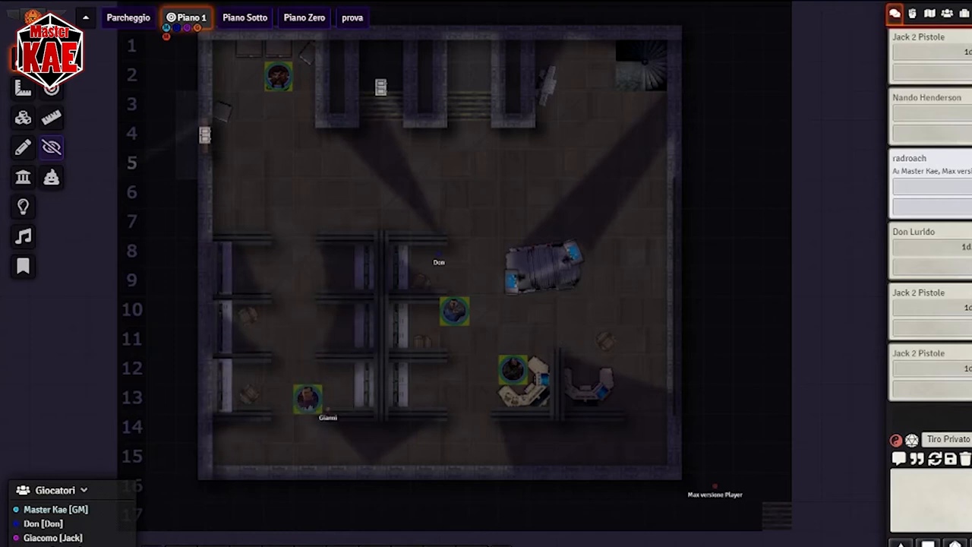
{"action": "left_click_drag", "start_coordinate": [306, 398], "coordinate": [307, 455]}
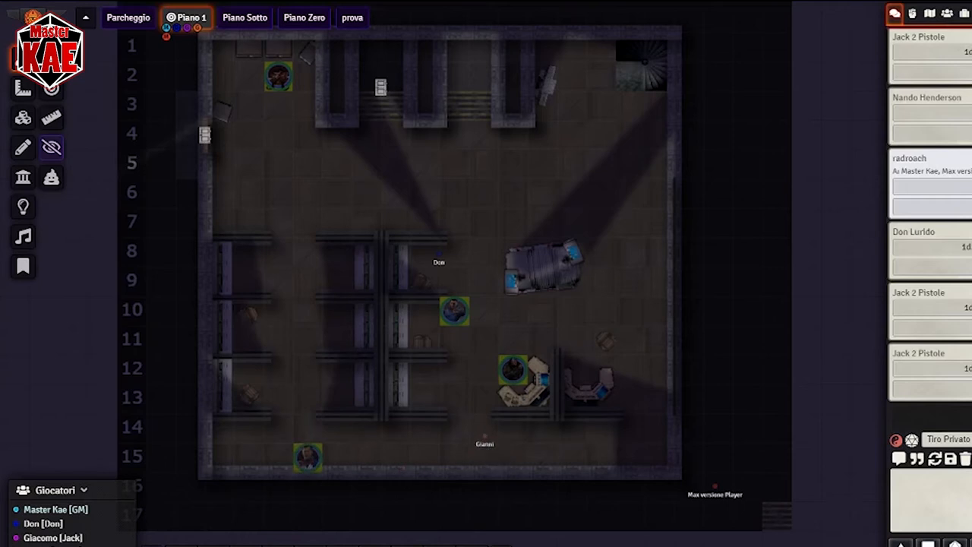
{"action": "left_click_drag", "start_coordinate": [485, 443], "coordinate": [316, 366]}
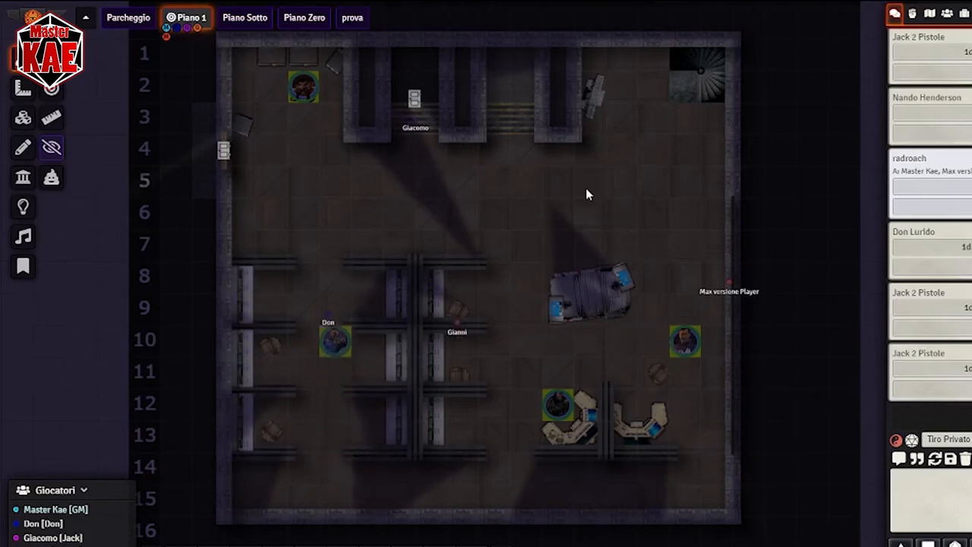
Regroup the tokens northwest: one at the west door, others gathered east of it above the car
{"action": "left_click_drag", "start_coordinate": [334, 341], "coordinate": [335, 244]}
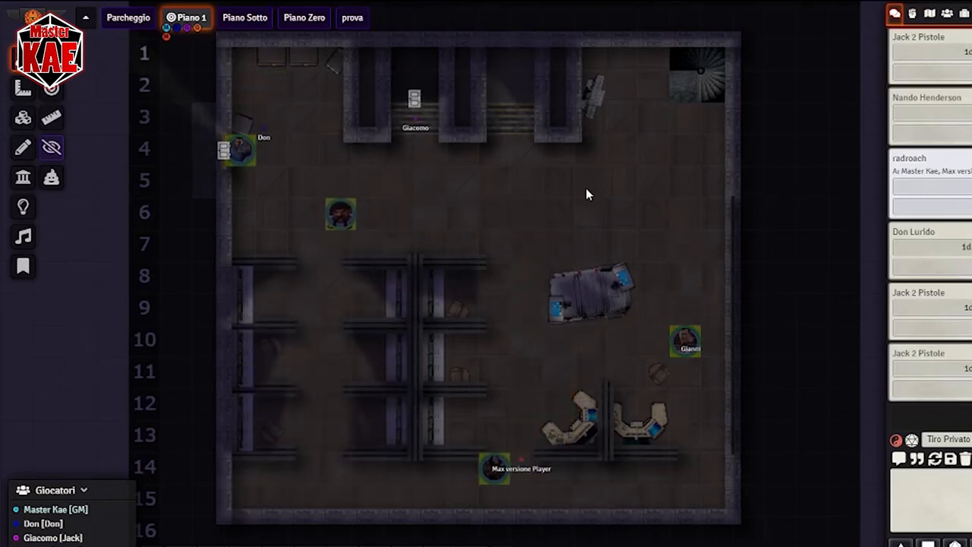
{"action": "left_click_drag", "start_coordinate": [340, 213], "coordinate": [525, 378]}
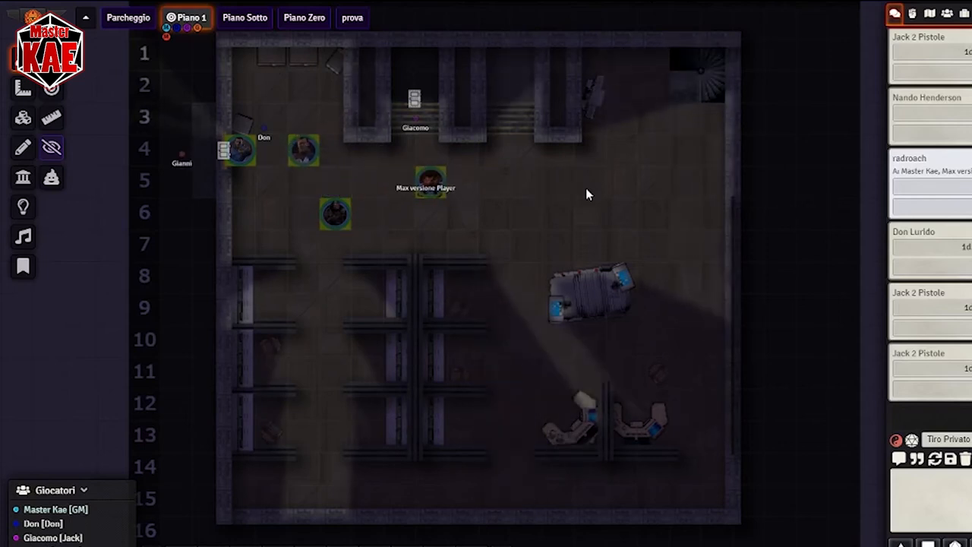
{"action": "left_click_drag", "start_coordinate": [428, 185], "coordinate": [526, 212]}
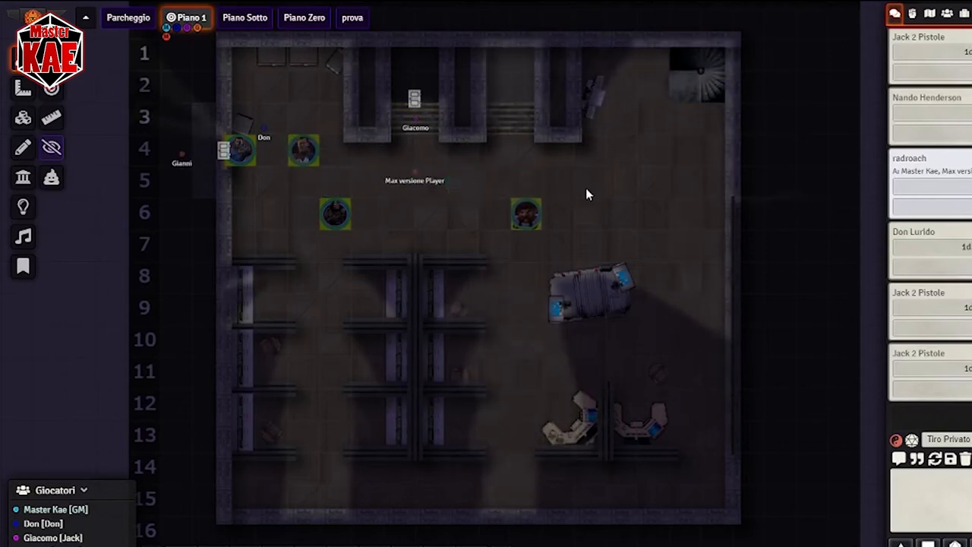
{"action": "left_click_drag", "start_coordinate": [526, 214], "coordinate": [526, 344]}
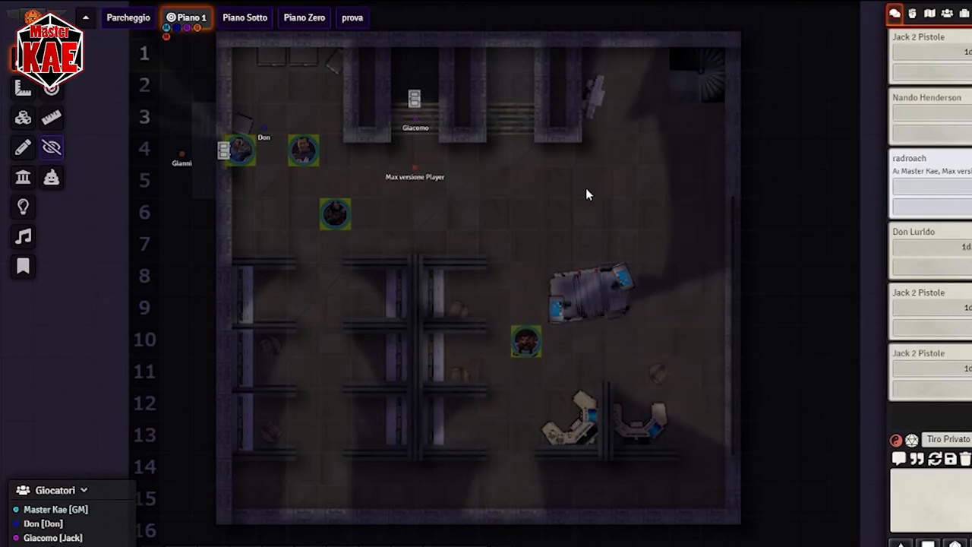
{"action": "left_click_drag", "start_coordinate": [526, 342], "coordinate": [526, 244]}
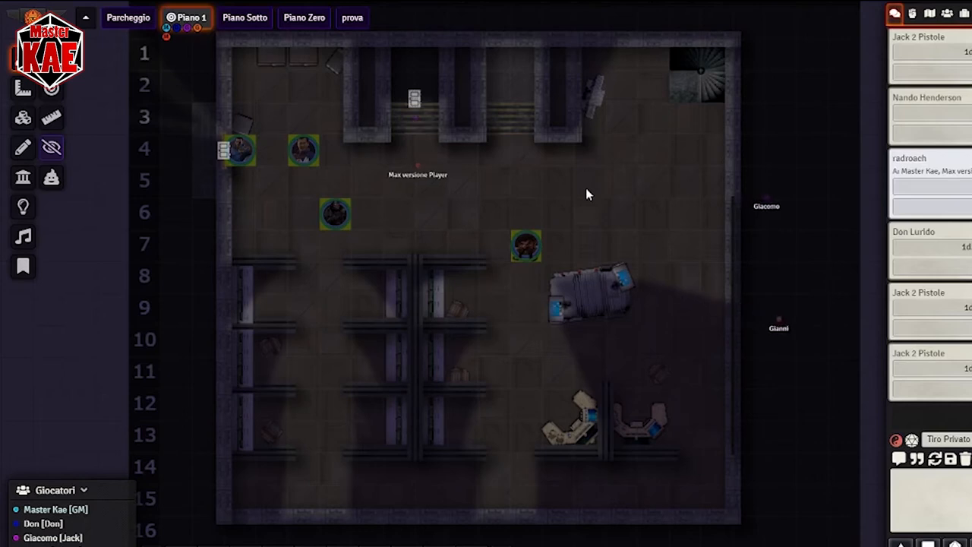
Drop the orange-ringed creature token at the top of the central corridor
{"action": "left_click_drag", "start_coordinate": [418, 166], "coordinate": [804, 427]}
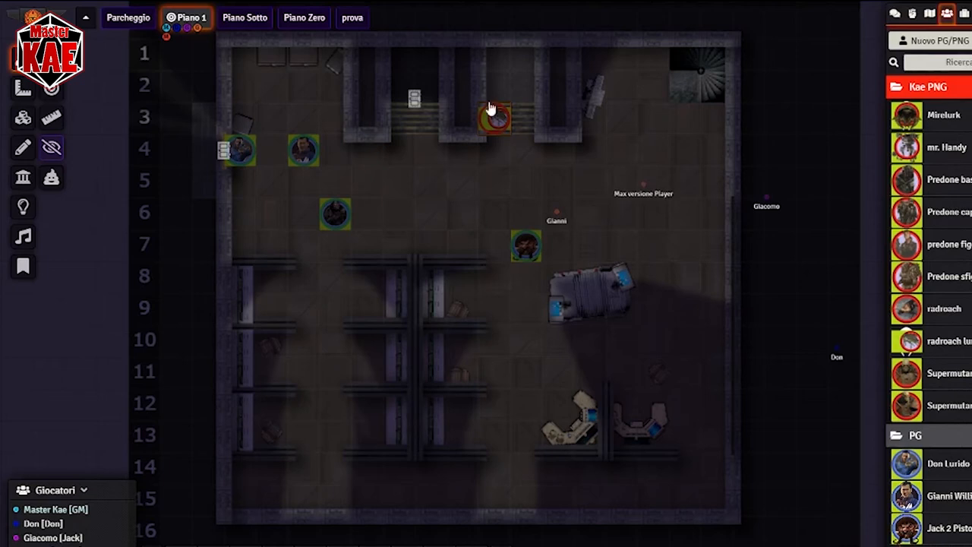
Move the orange-ringed token down beside the party token near the van
{"action": "left_click_drag", "start_coordinate": [494, 118], "coordinate": [525, 194]}
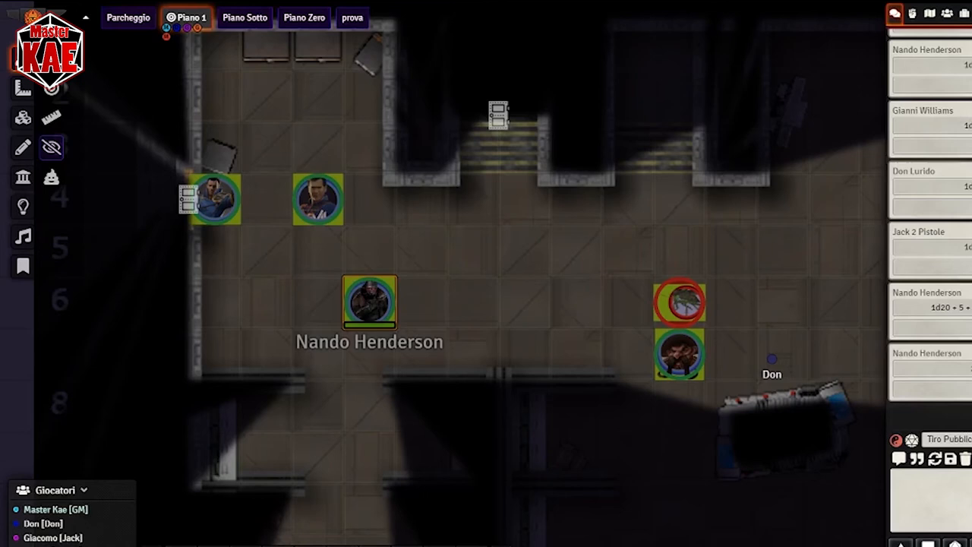
{"action": "left_click_drag", "start_coordinate": [772, 359], "coordinate": [697, 249]}
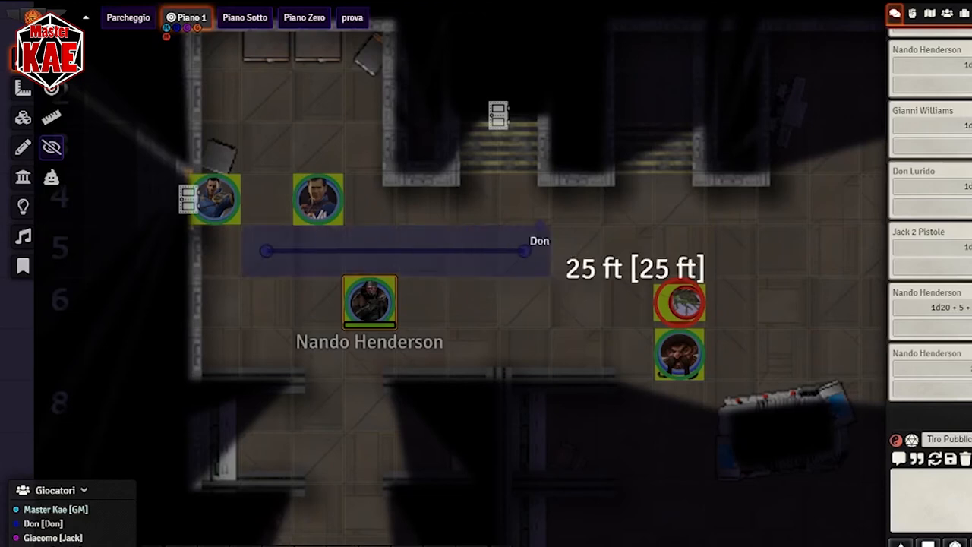
{"action": "left_click_drag", "start_coordinate": [524, 251], "coordinate": [661, 251]}
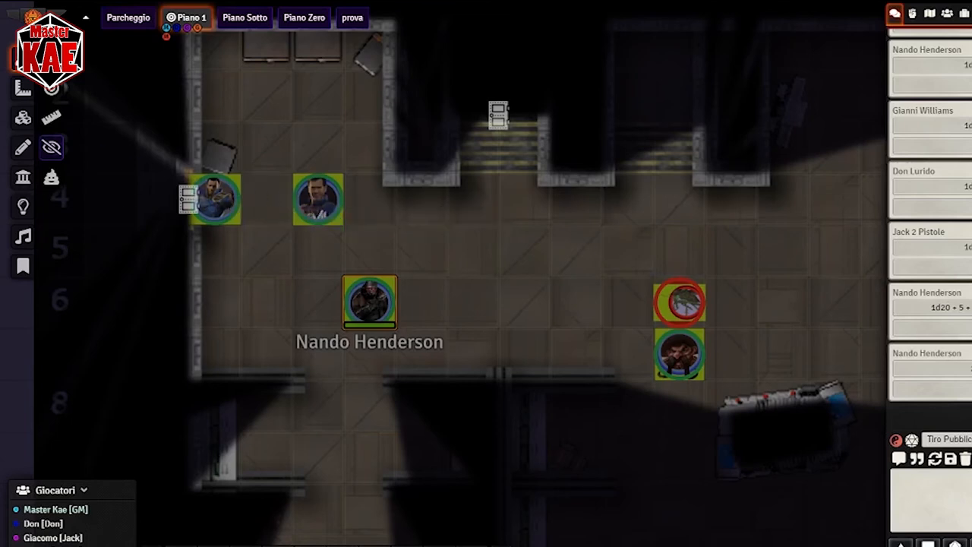
{"action": "mouse_move", "coordinate": [680, 352]}
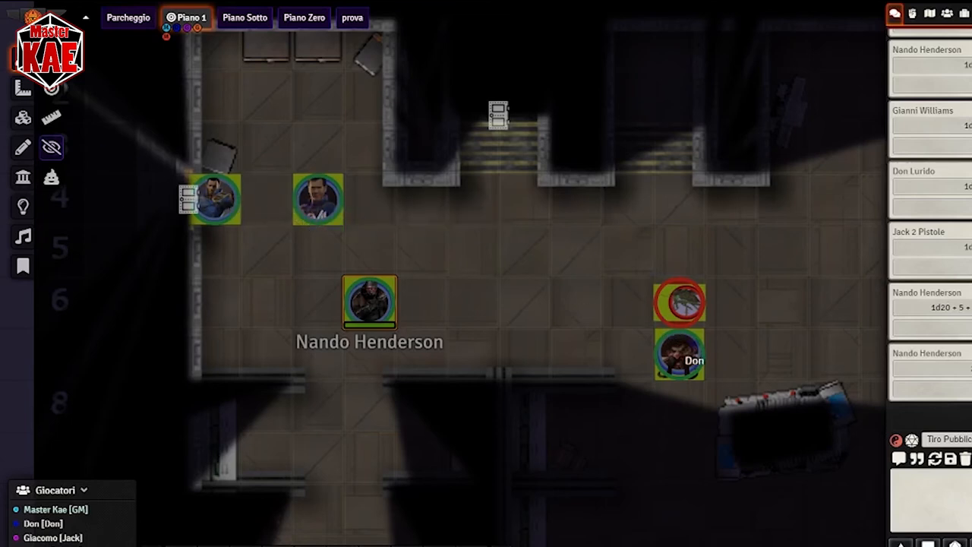
Bring the west door token and another east so the party flanks the creature near the car
{"action": "left_click_drag", "start_coordinate": [681, 352], "coordinate": [280, 235]}
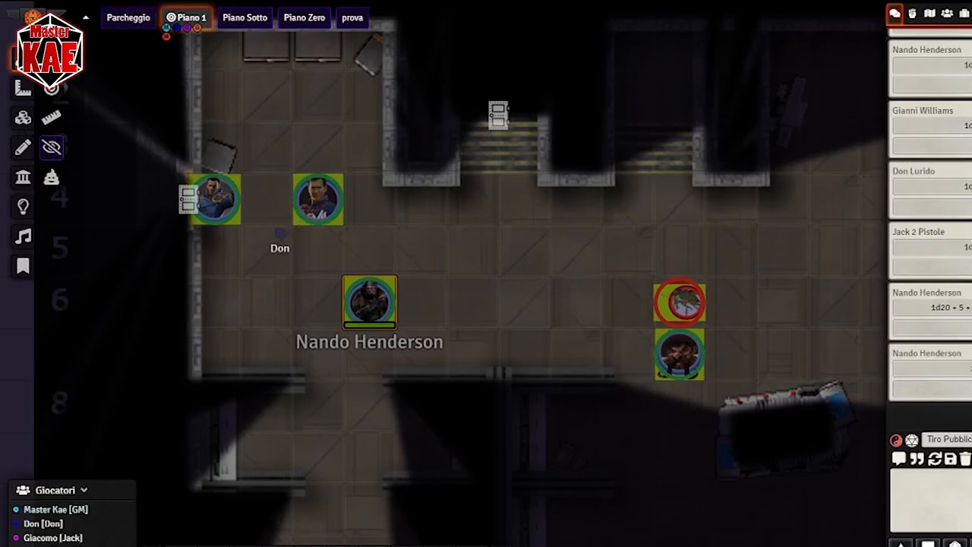
{"action": "left_click_drag", "start_coordinate": [216, 201], "coordinate": [574, 240]}
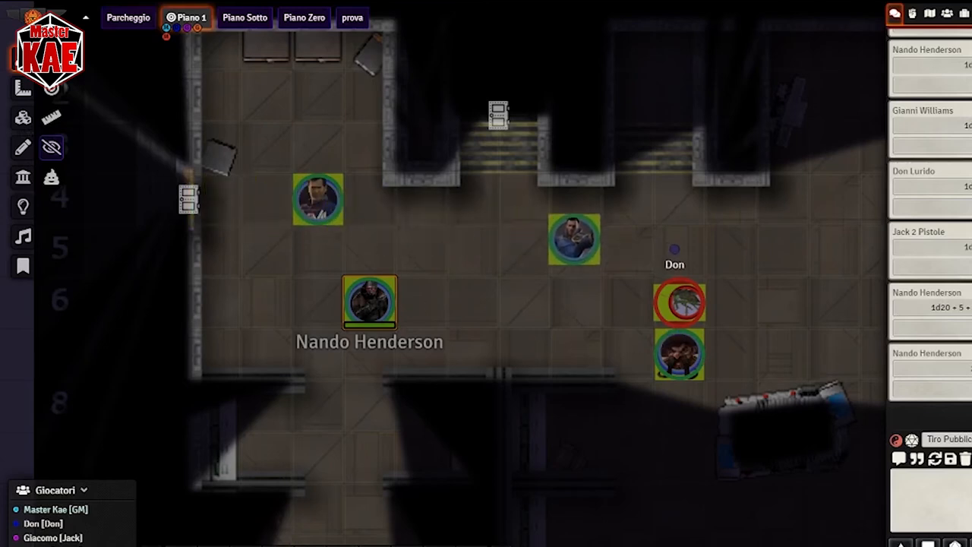
{"action": "left_click_drag", "start_coordinate": [574, 240], "coordinate": [677, 250]}
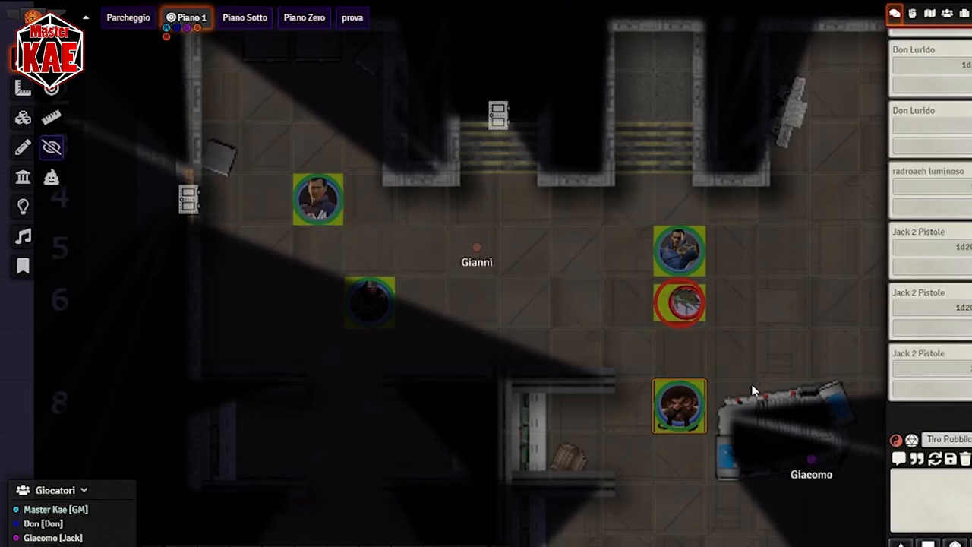
Move party tokens toward the room's centre and bring Giacomo up beside the radroach
{"action": "left_click_drag", "start_coordinate": [318, 201], "coordinate": [524, 251]}
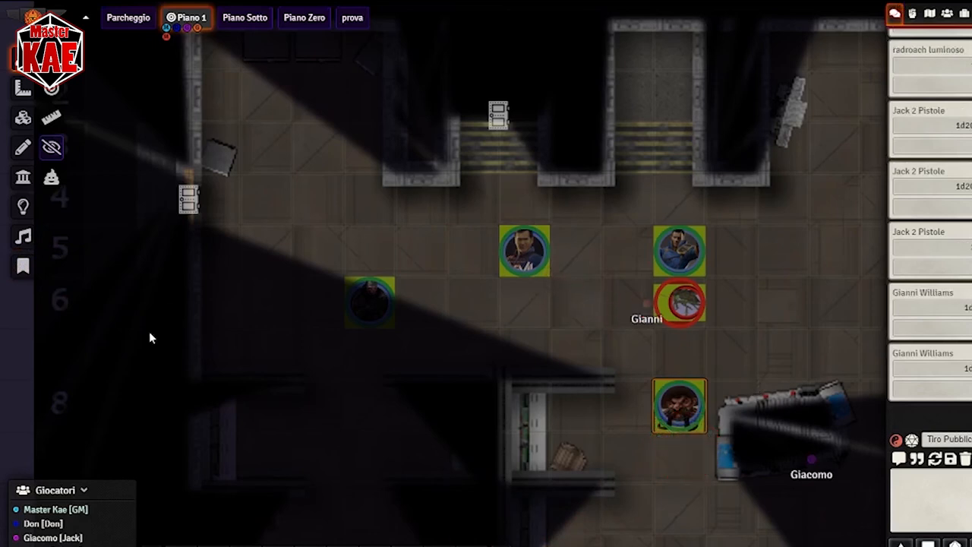
{"action": "left_click_drag", "start_coordinate": [681, 304], "coordinate": [623, 265]}
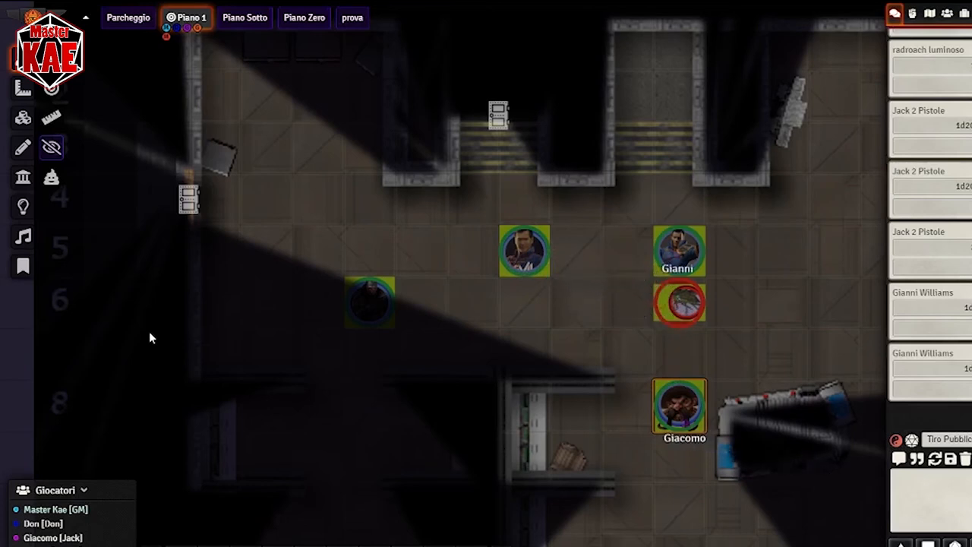
{"action": "left_click_drag", "start_coordinate": [681, 407], "coordinate": [681, 352]}
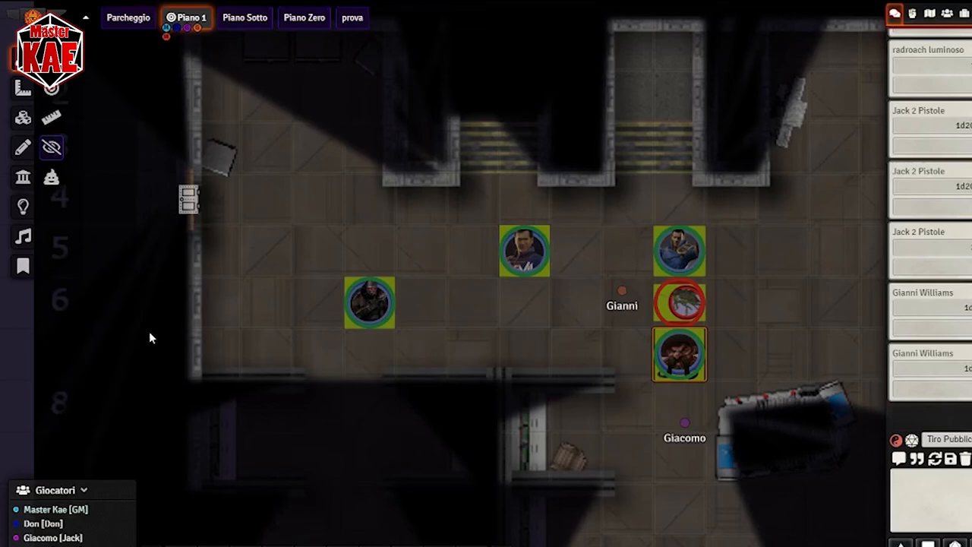
{"action": "mouse_move", "coordinate": [638, 280]}
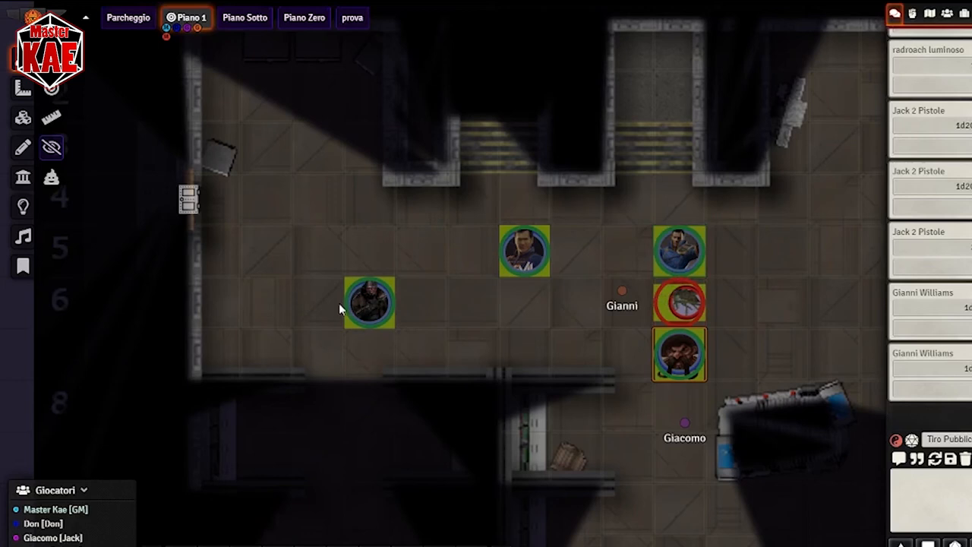
{"action": "mouse_move", "coordinate": [523, 322]}
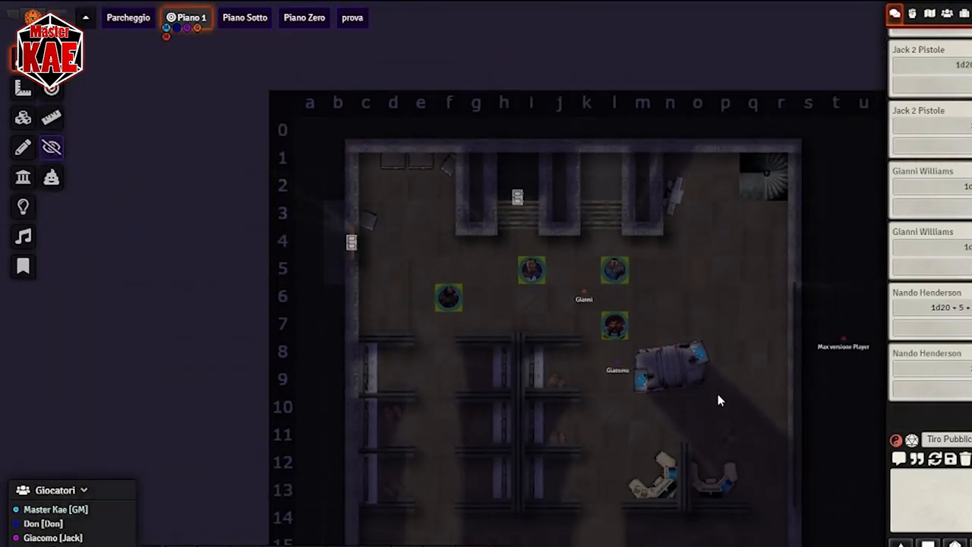
{"action": "scroll", "scroll_direction": "down", "scroll_amount": 3}
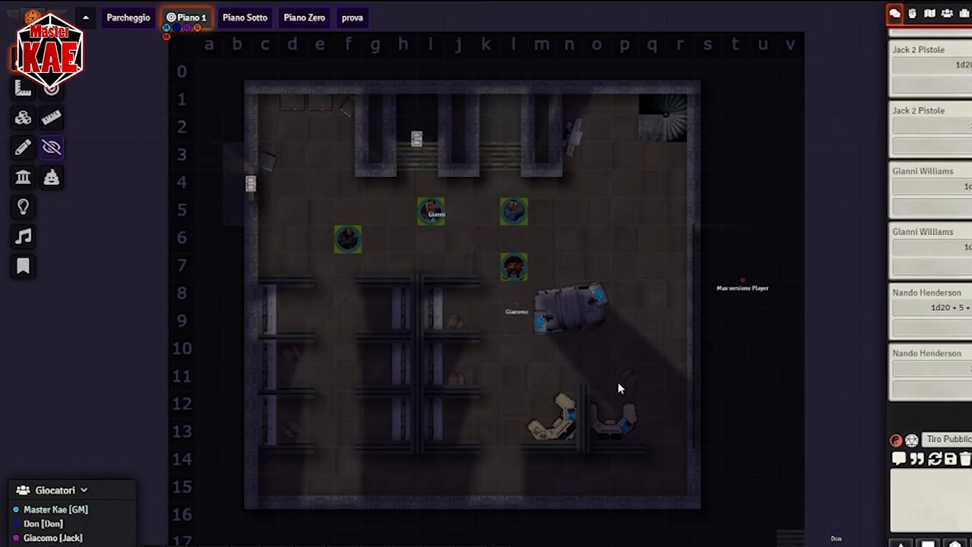
{"action": "mouse_move", "coordinate": [659, 398]}
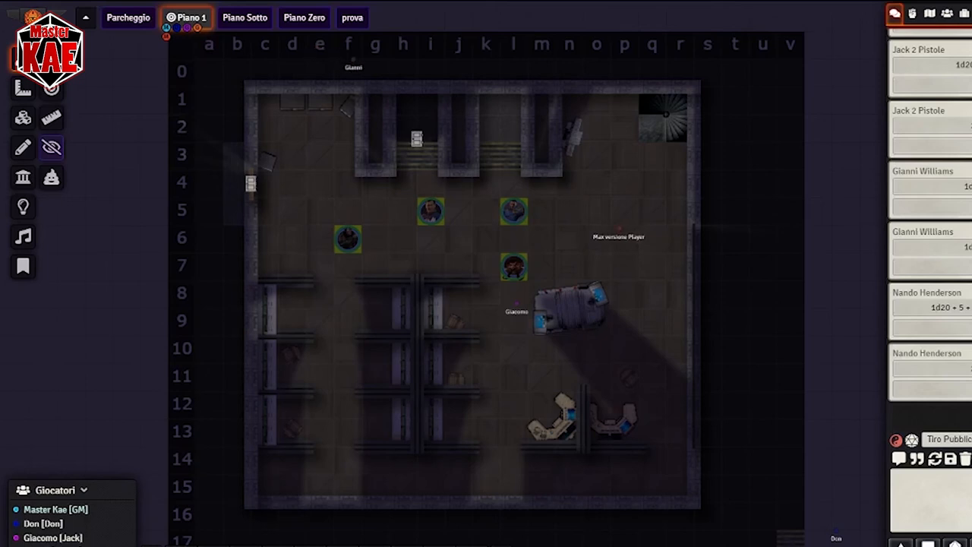
Shift one party token west toward the wall and step another up into row 5
{"action": "left_click_drag", "start_coordinate": [353, 67], "coordinate": [243, 194]}
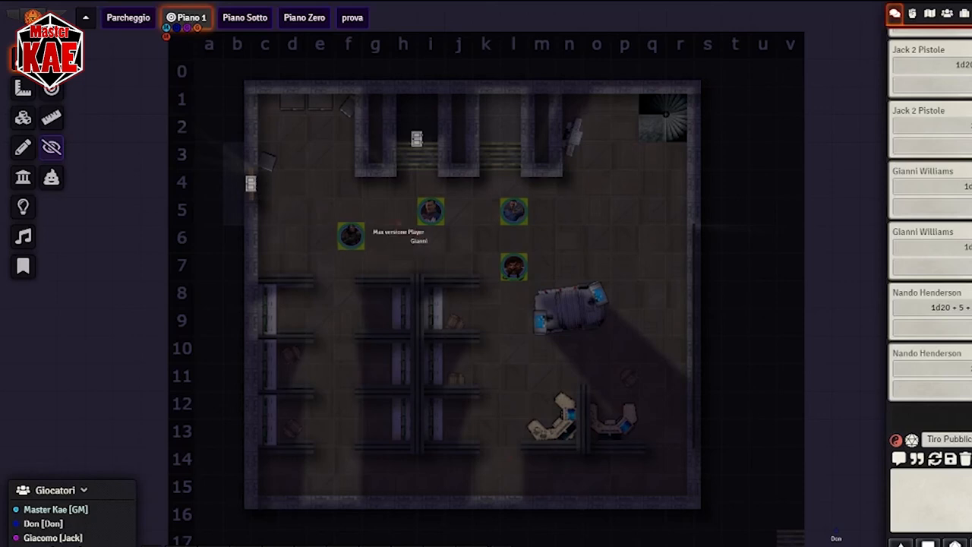
{"action": "left_click_drag", "start_coordinate": [351, 237], "coordinate": [373, 211]}
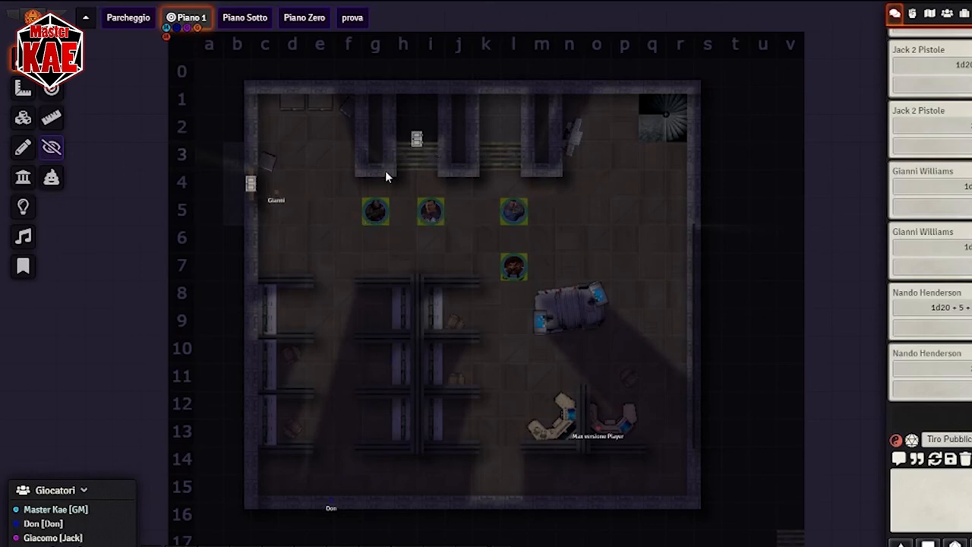
{"action": "mouse_move", "coordinate": [331, 249]}
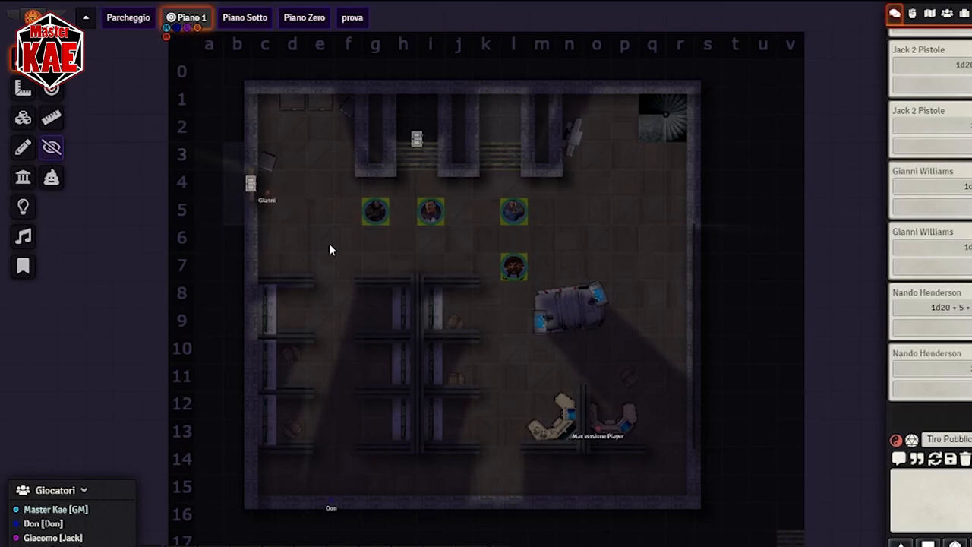
{"action": "mouse_move", "coordinate": [380, 256]}
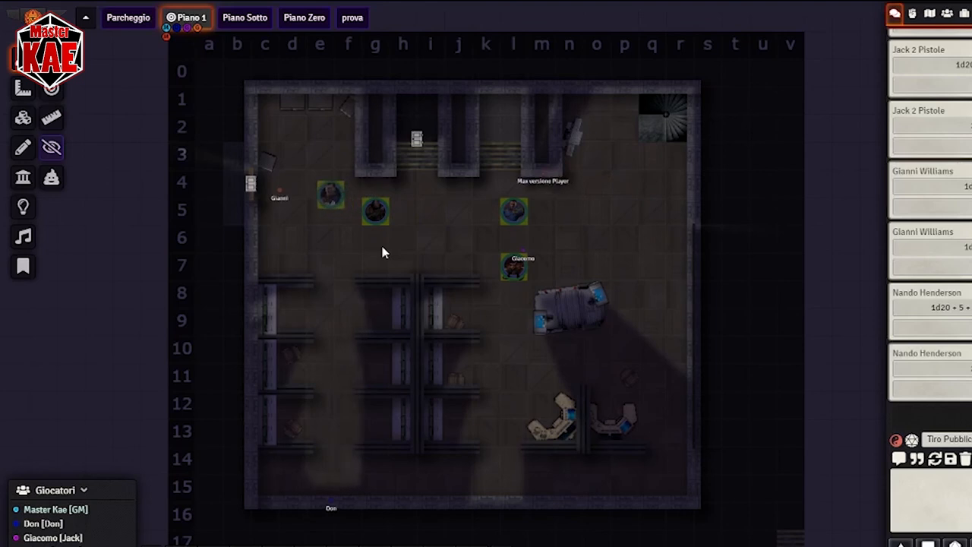
Walk a party token onto the west door, into the doorway, then back one square inside
{"action": "left_click_drag", "start_coordinate": [331, 195], "coordinate": [262, 183]}
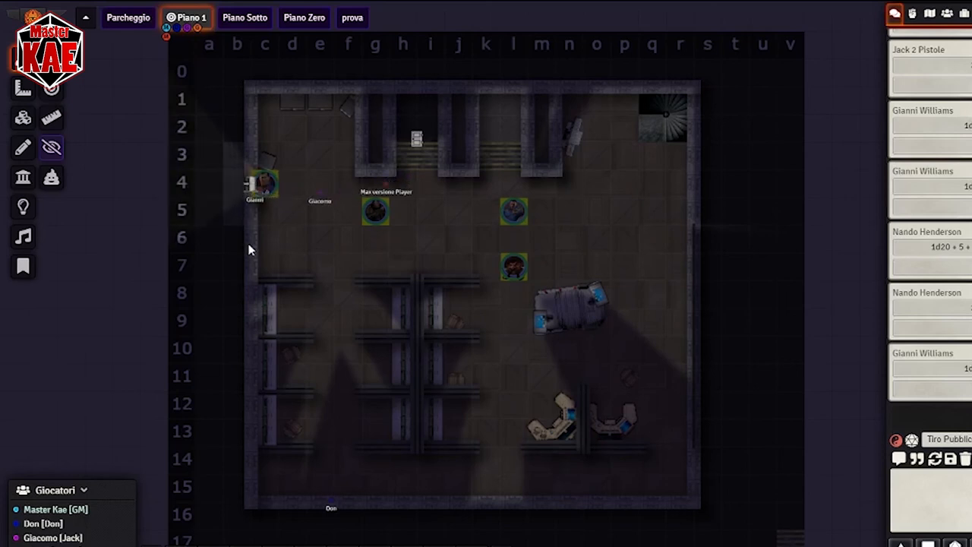
{"action": "left_click_drag", "start_coordinate": [261, 185], "coordinate": [237, 185]}
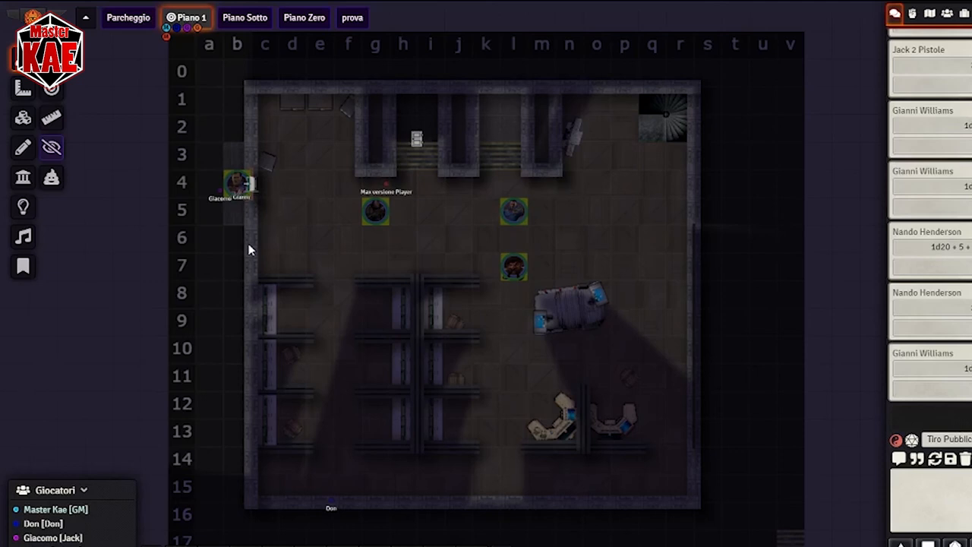
{"action": "left_click_drag", "start_coordinate": [235, 184], "coordinate": [291, 184]}
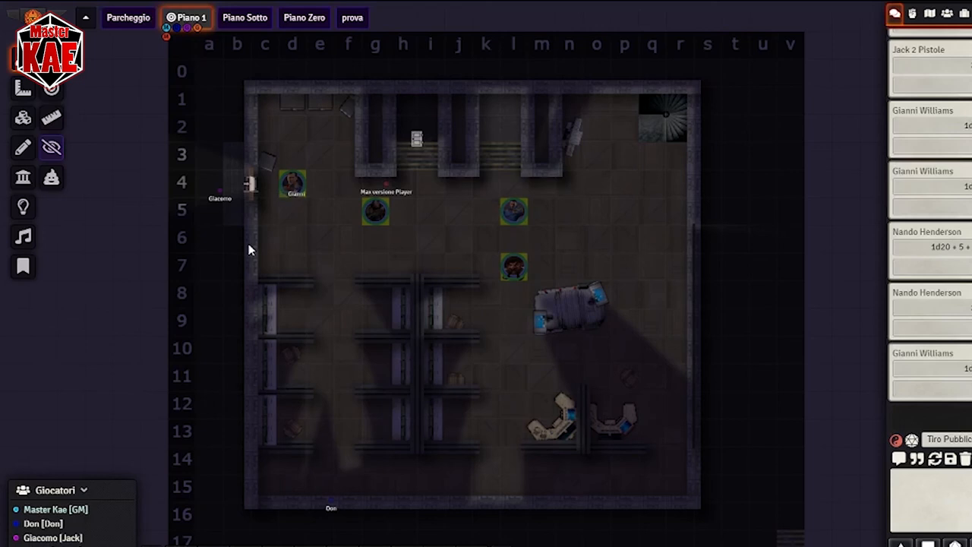
Gather all five party tokens into a tight cluster beside the elevator at the top
{"action": "left_click_drag", "start_coordinate": [218, 194], "coordinate": [464, 196]}
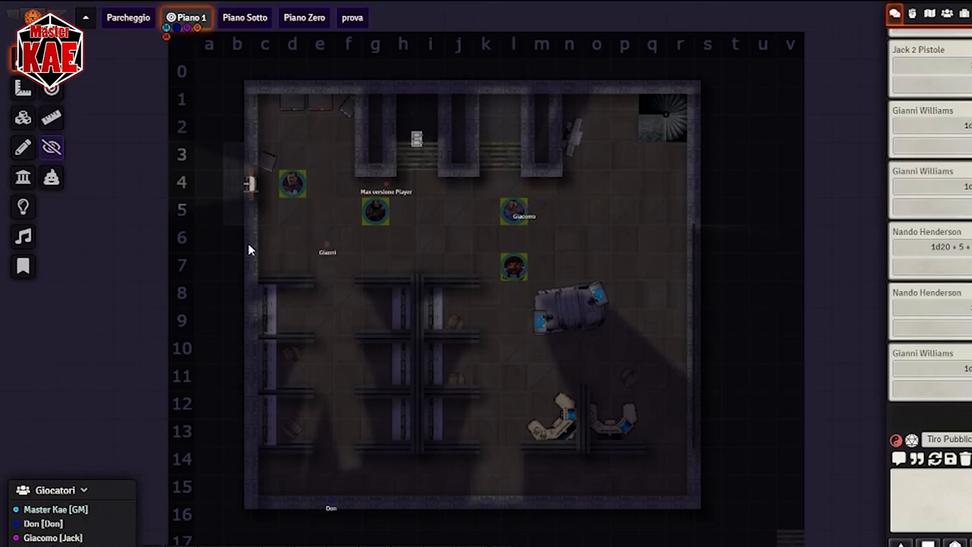
{"action": "left_click_drag", "start_coordinate": [327, 252], "coordinate": [378, 295]}
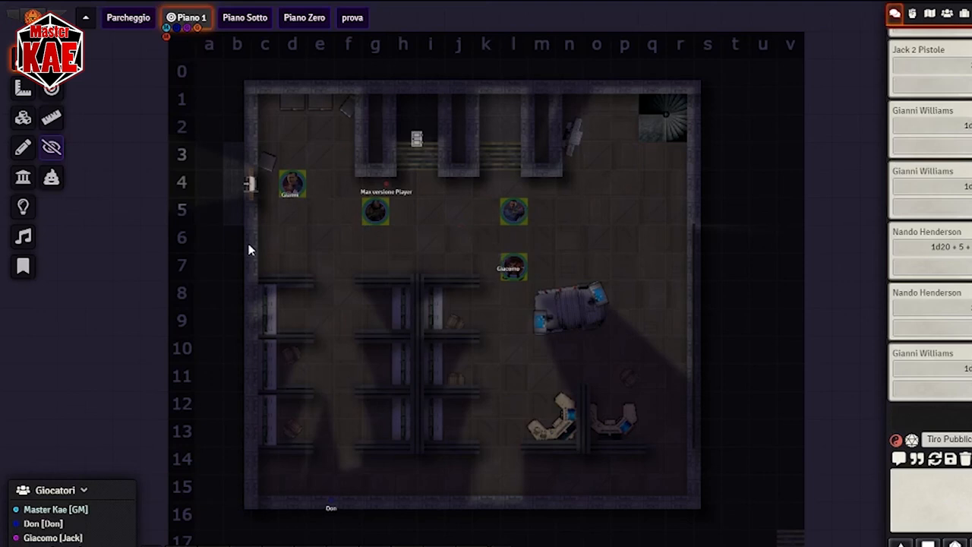
{"action": "left_click_drag", "start_coordinate": [513, 267], "coordinate": [459, 240]}
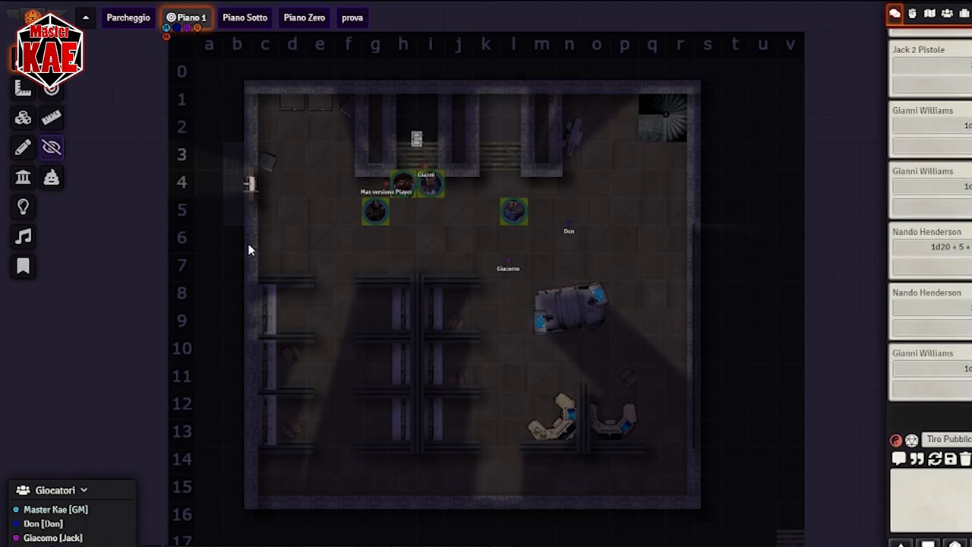
{"action": "left_click_drag", "start_coordinate": [402, 182], "coordinate": [398, 159]}
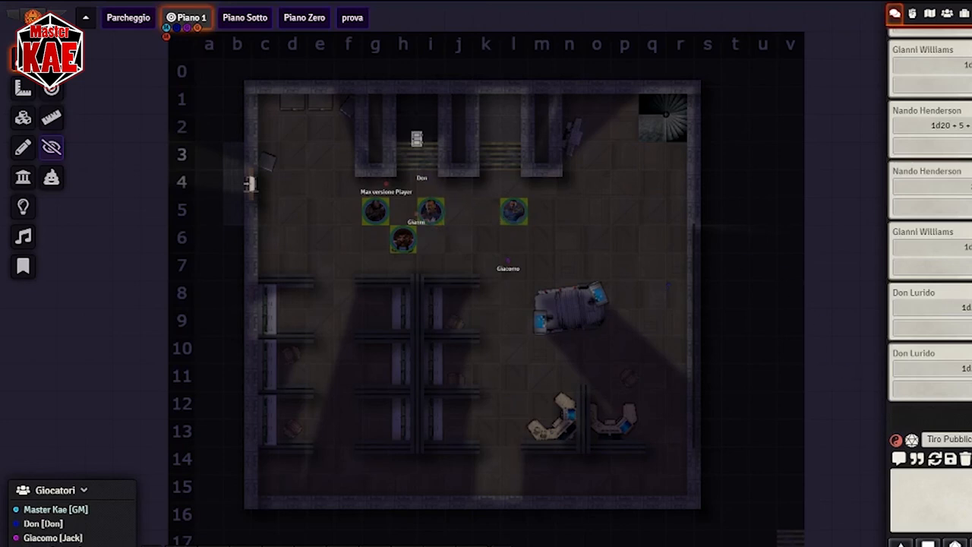
{"action": "left_click_drag", "start_coordinate": [514, 211], "coordinate": [403, 155]}
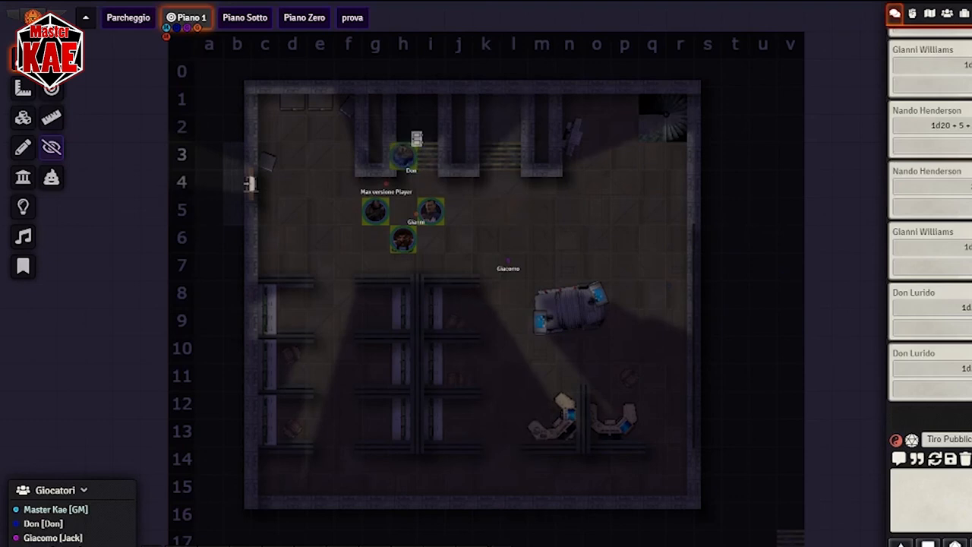